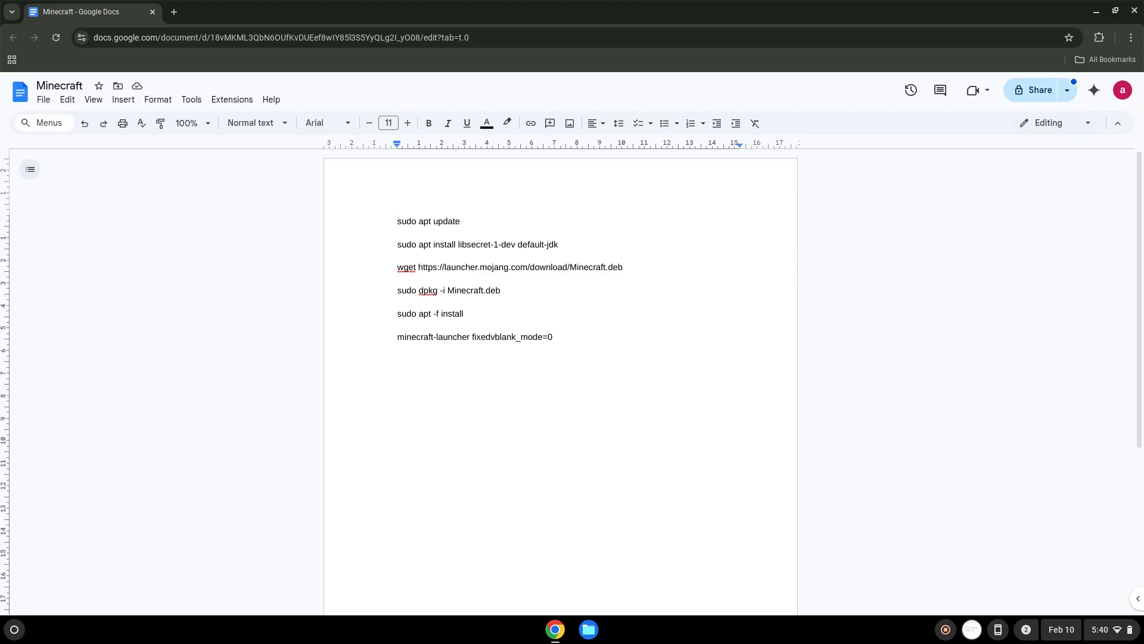
# Place the caret in the Docs command list and open ChromeOS Settings.
pyautogui.click(399, 220)
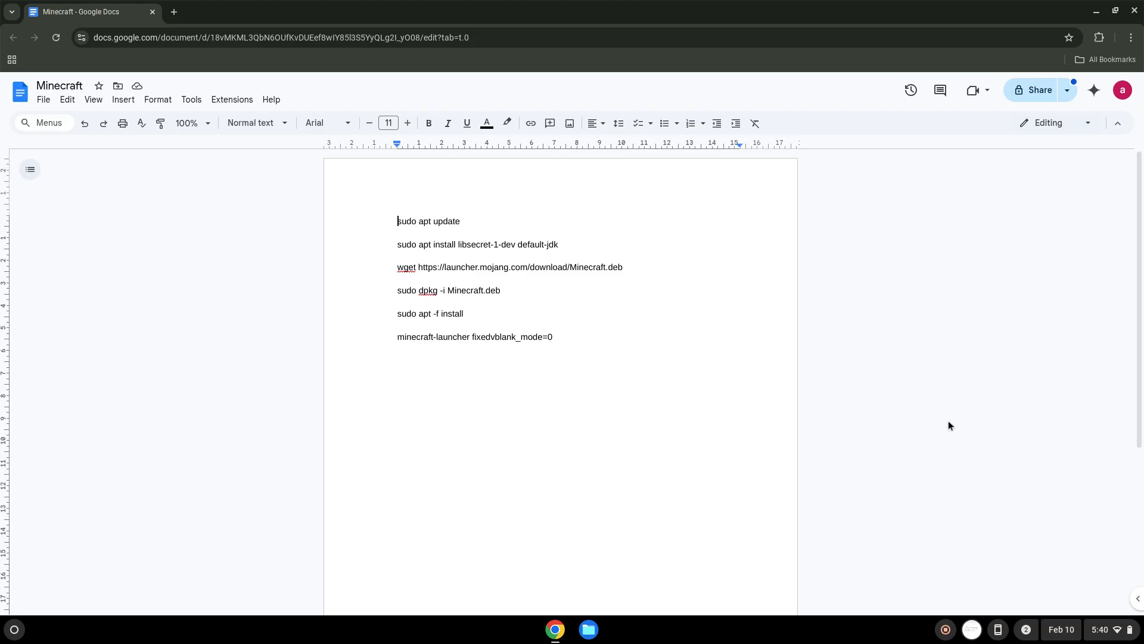
pyautogui.moveTo(1011, 472)
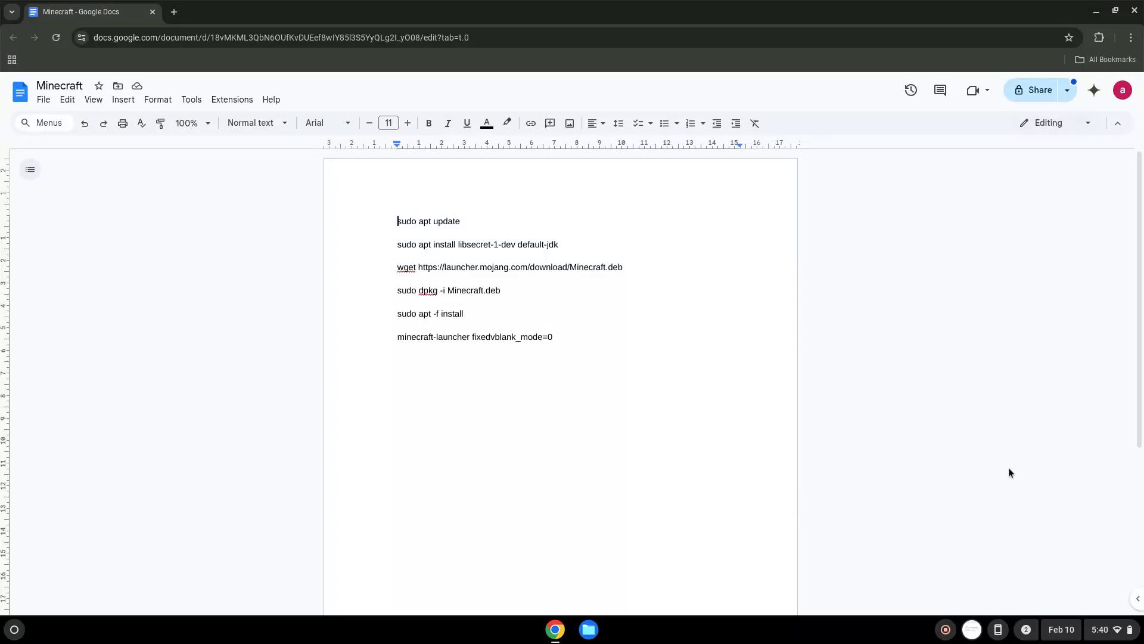
pyautogui.moveTo(1038, 497)
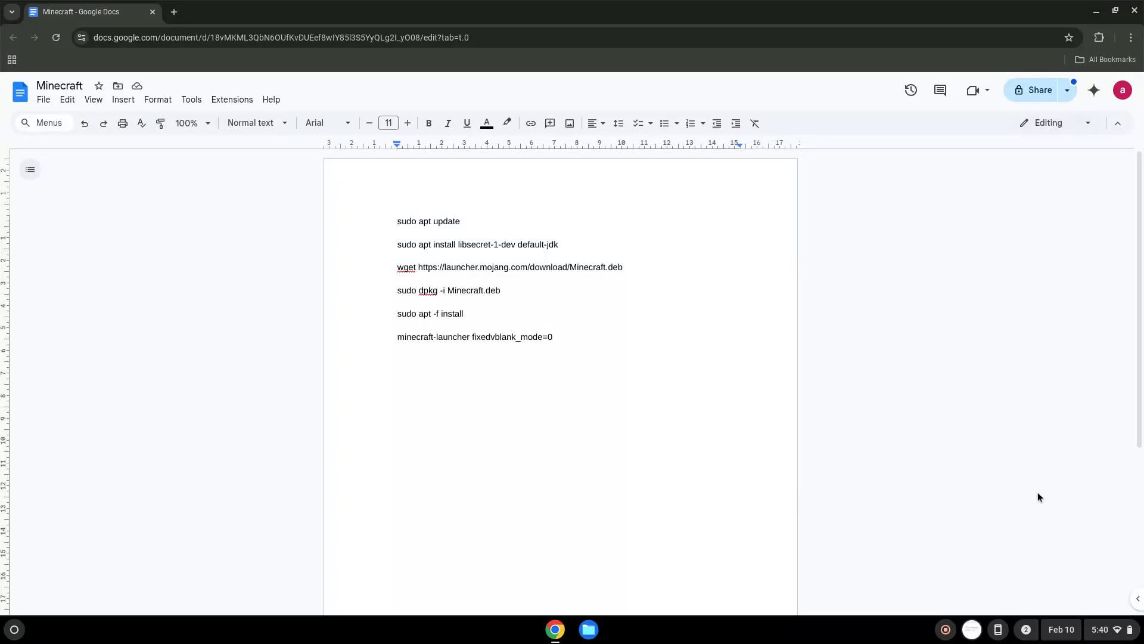
pyautogui.click(1112, 629)
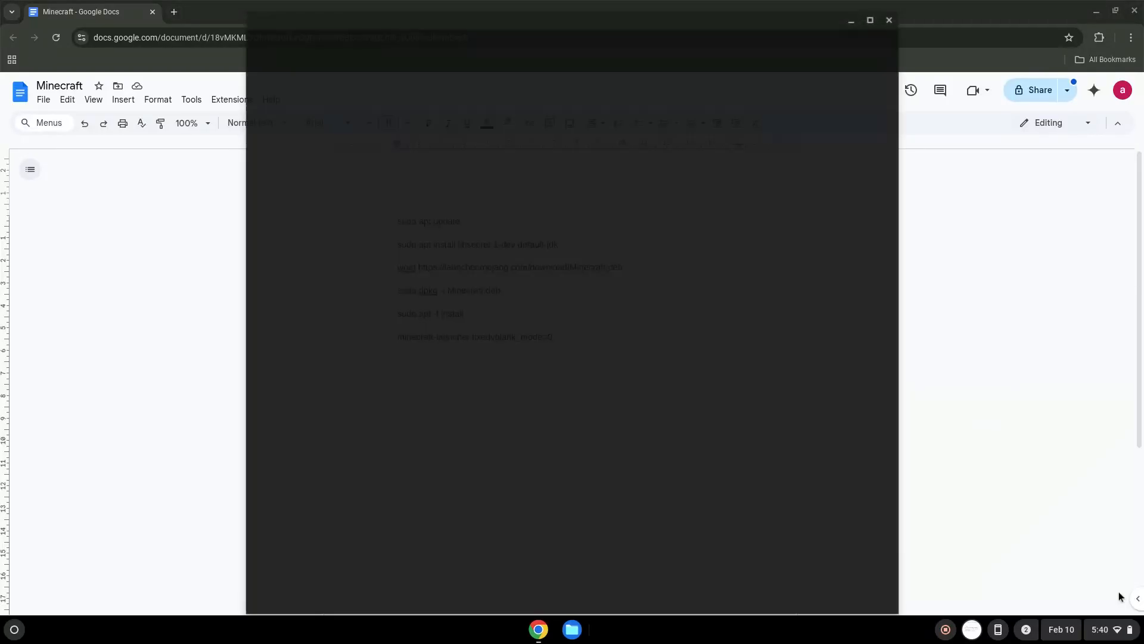
# From About ChromeOS, install the Linux development environment with the recommended disk size.
pyautogui.click(605, 628)
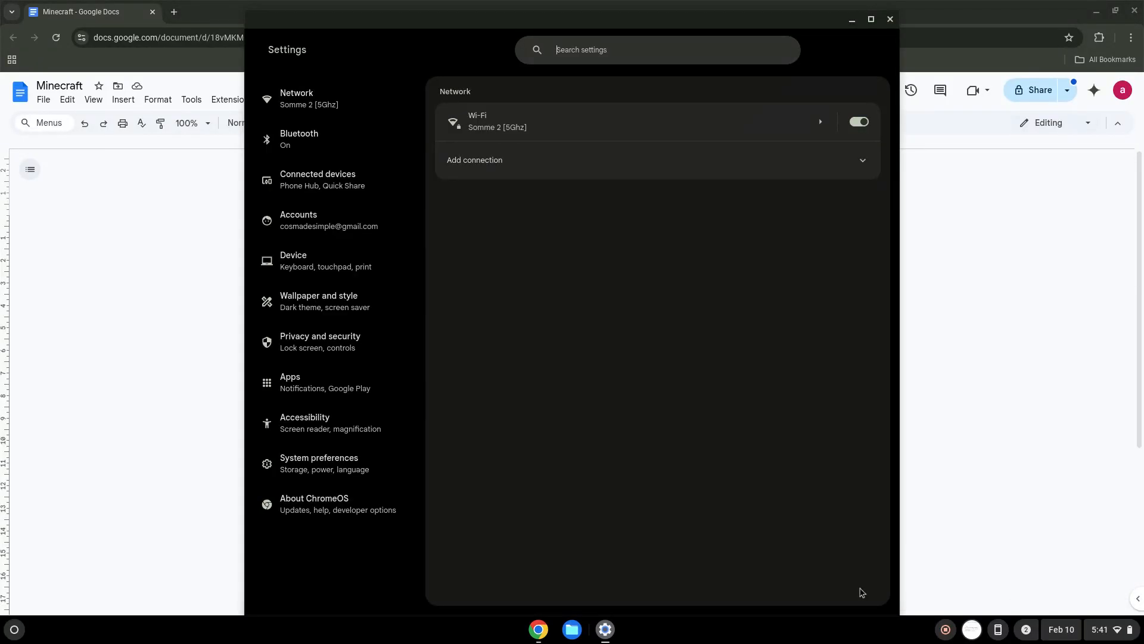
pyautogui.click(314, 504)
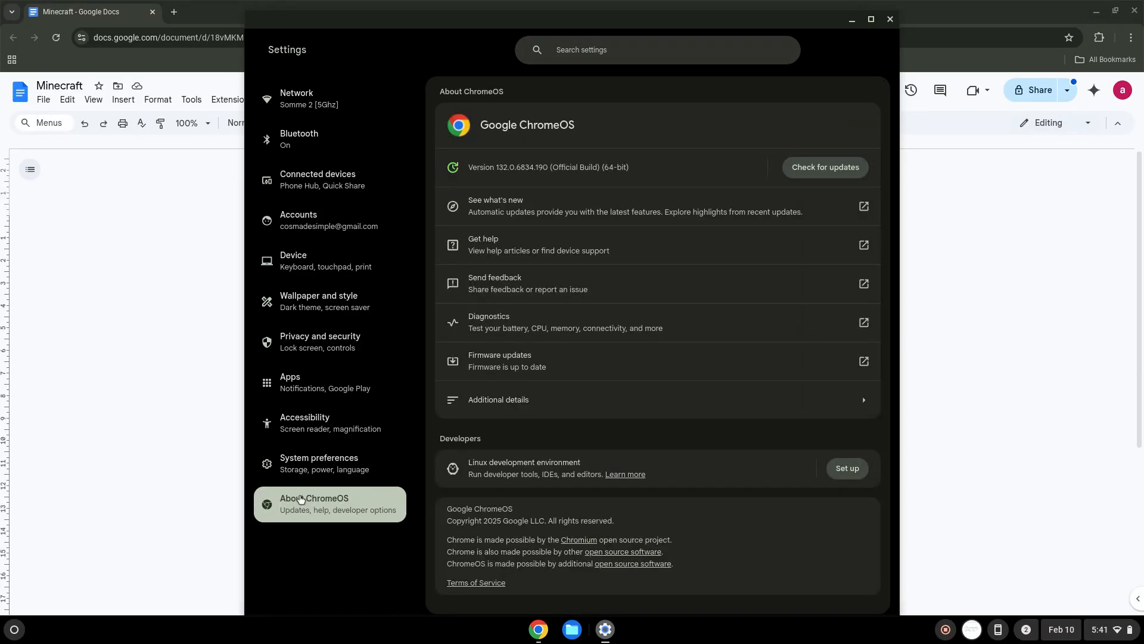
pyautogui.moveTo(731, 482)
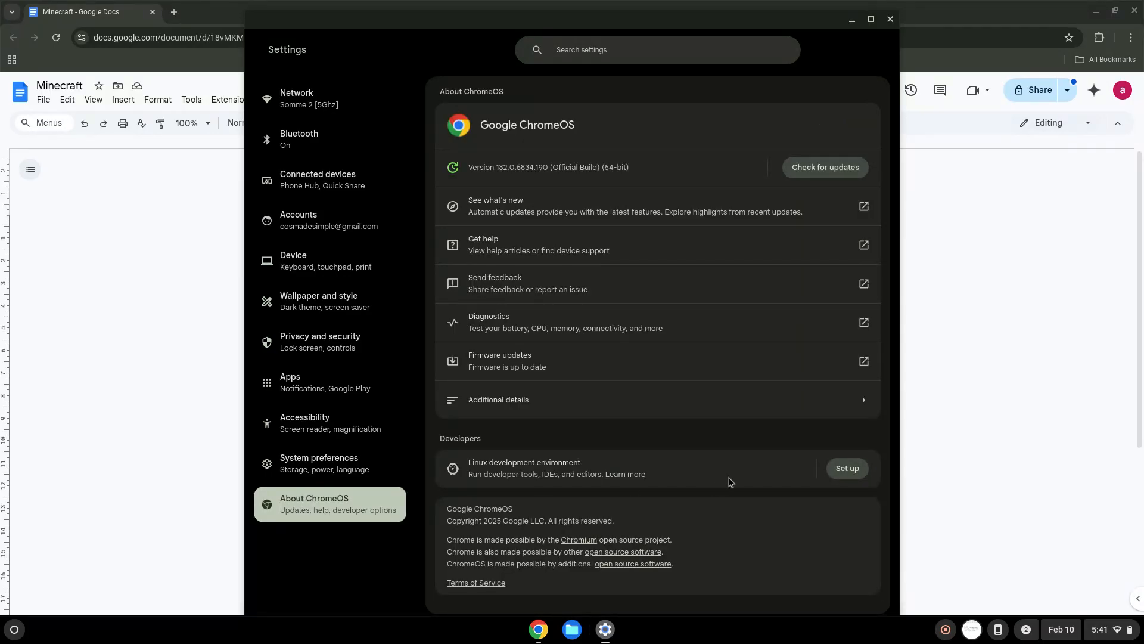
pyautogui.click(846, 468)
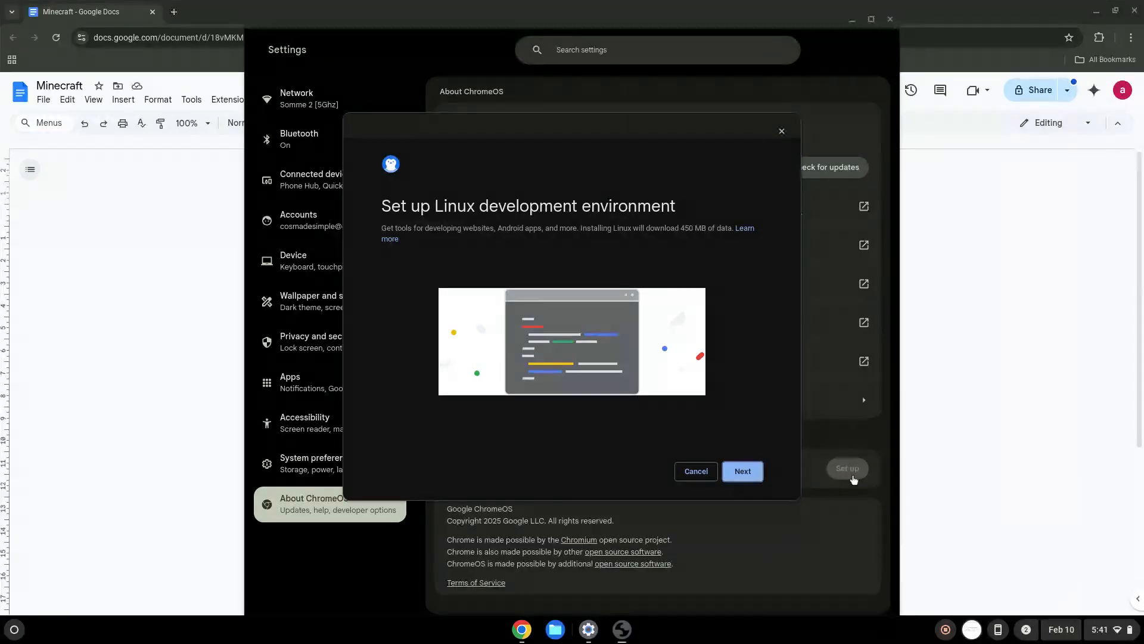
pyautogui.click(742, 471)
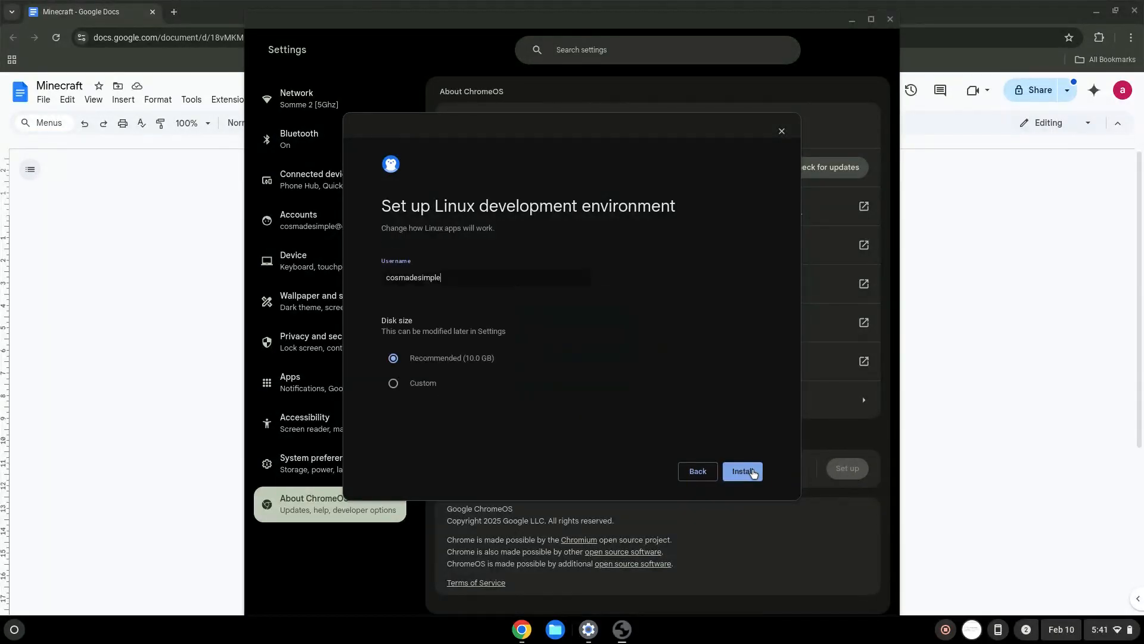
pyautogui.click(742, 471)
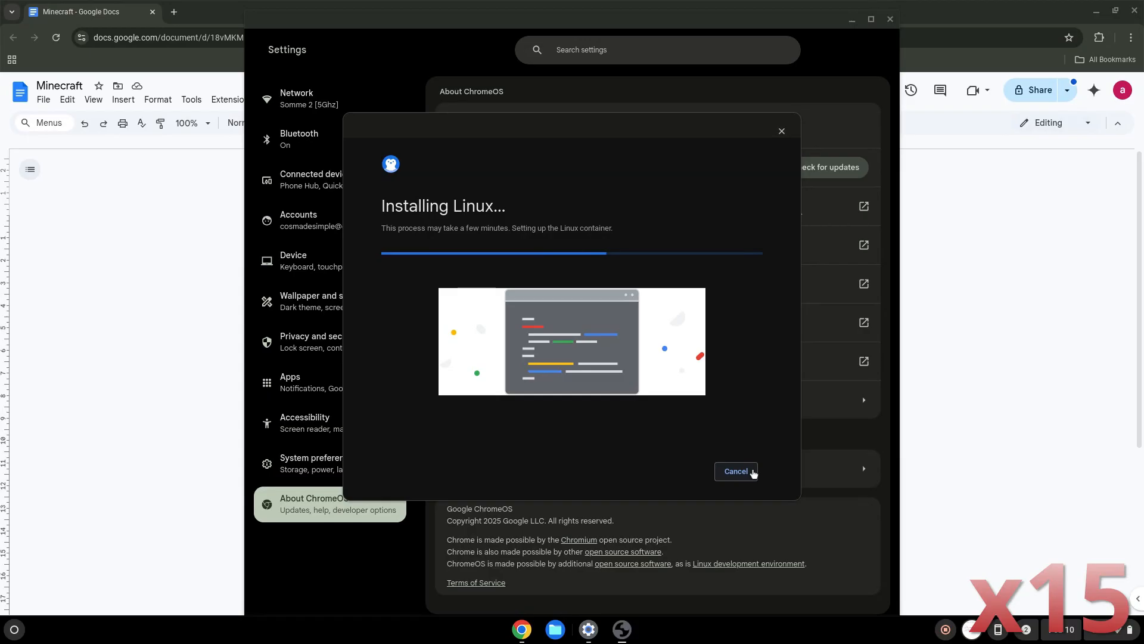
pyautogui.click(734, 470)
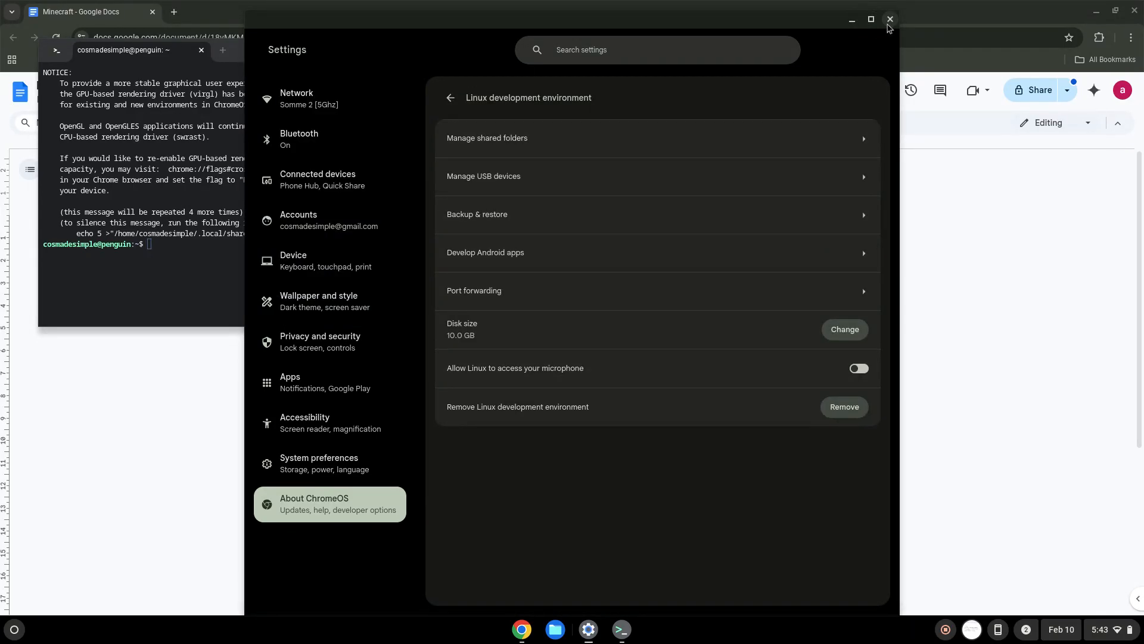
# Close Settings and the terminal window, then copy 'sudo apt update' from the doc.
pyautogui.click(889, 19)
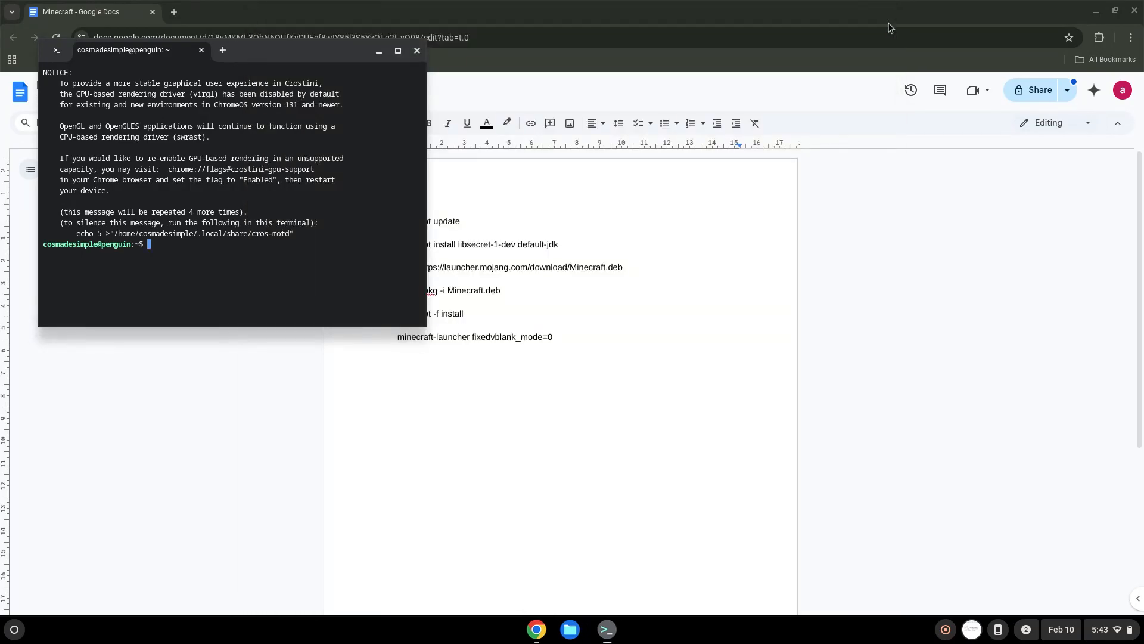
pyautogui.moveTo(569, 43)
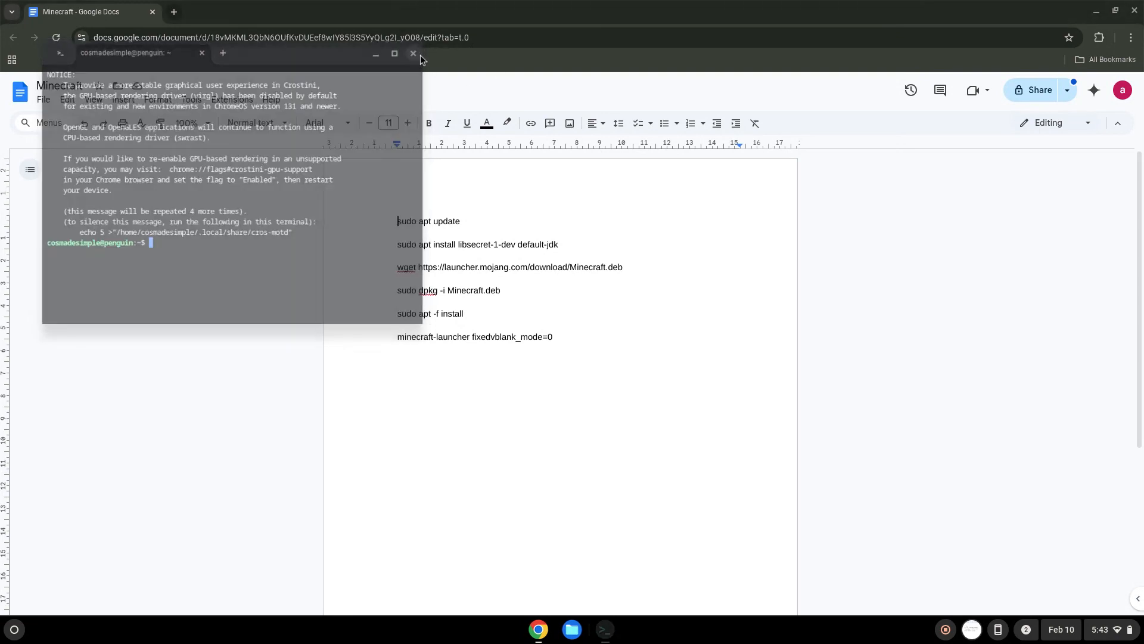
pyautogui.click(413, 53)
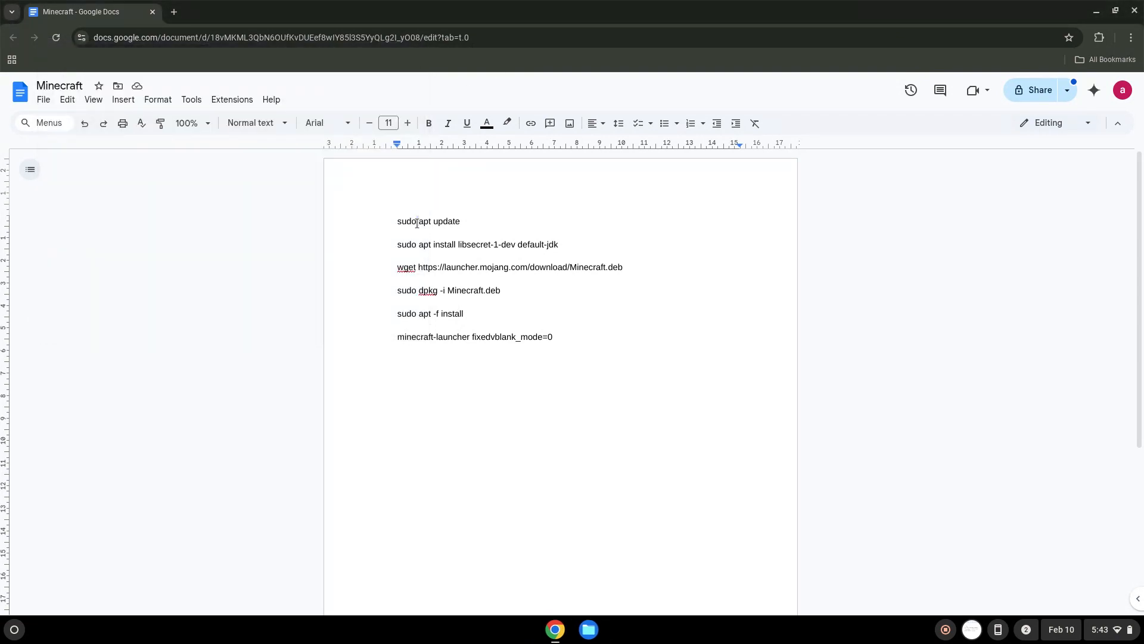
pyautogui.rightClick(429, 221)
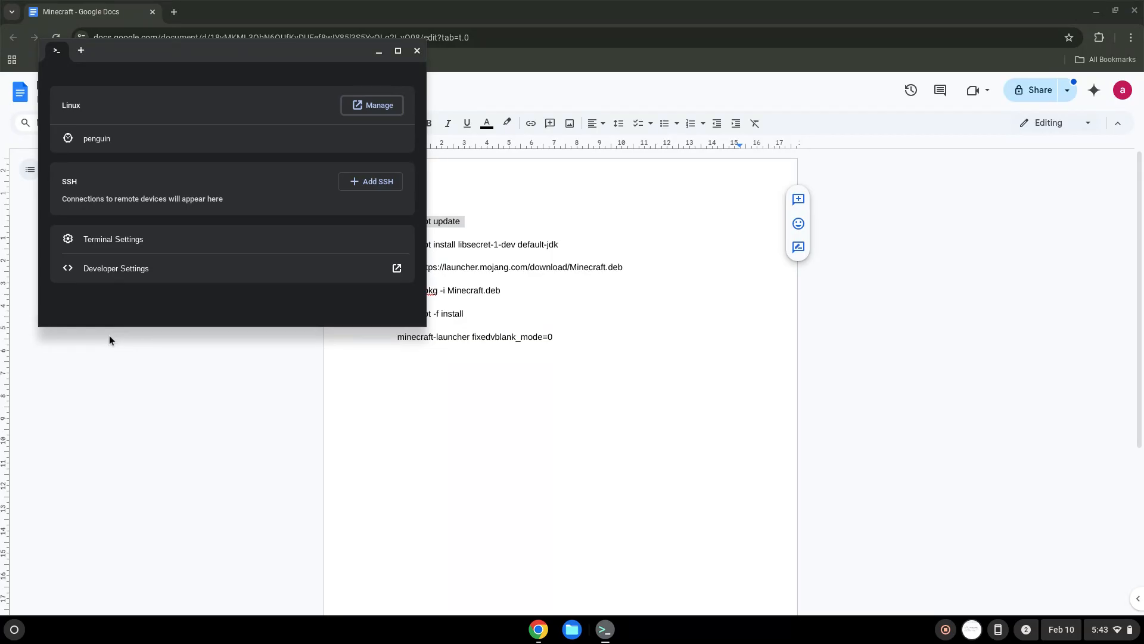
pyautogui.moveTo(241, 82)
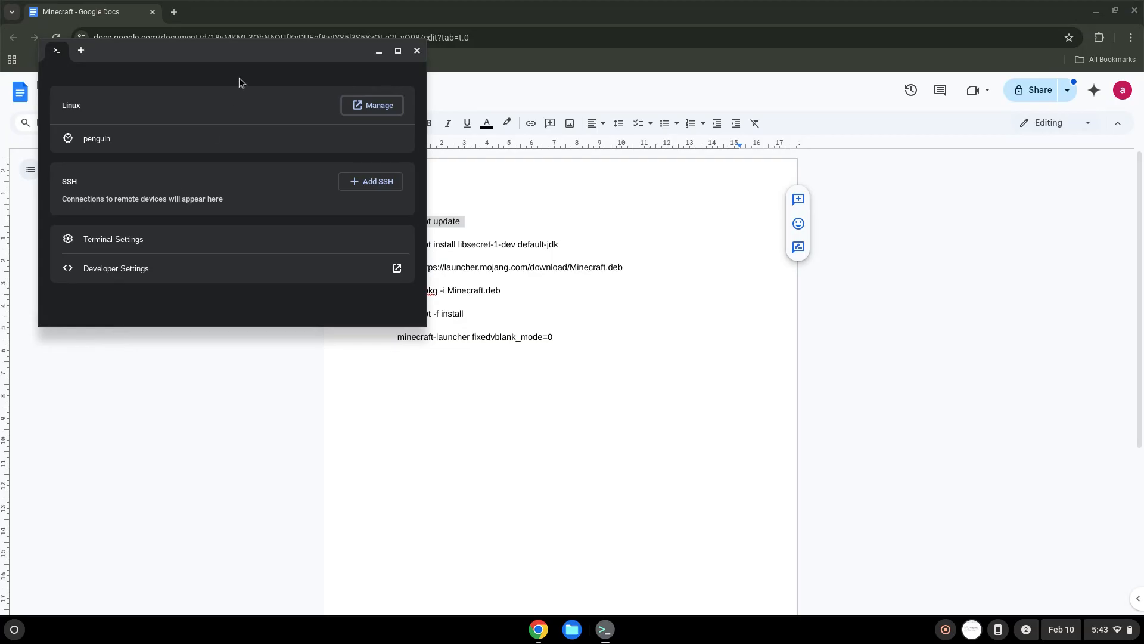
# Maximize Terminal, open the penguin container, and run sudo apt update, reporting 39 upgradable packages.
pyautogui.click(397, 50)
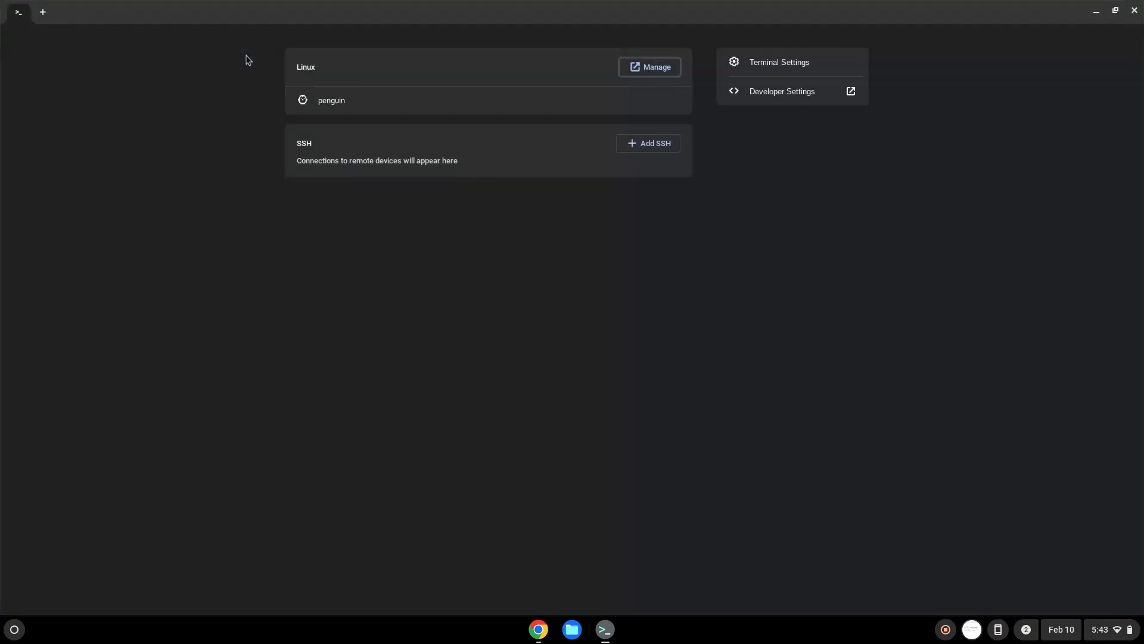
pyautogui.click(331, 100)
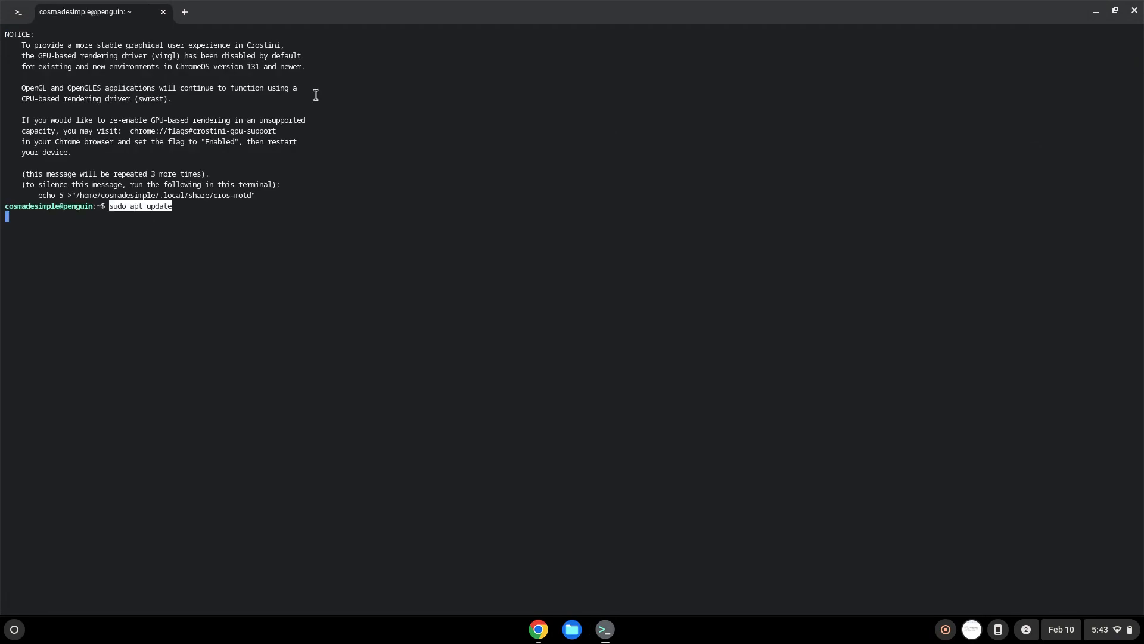
pyautogui.press('Return')
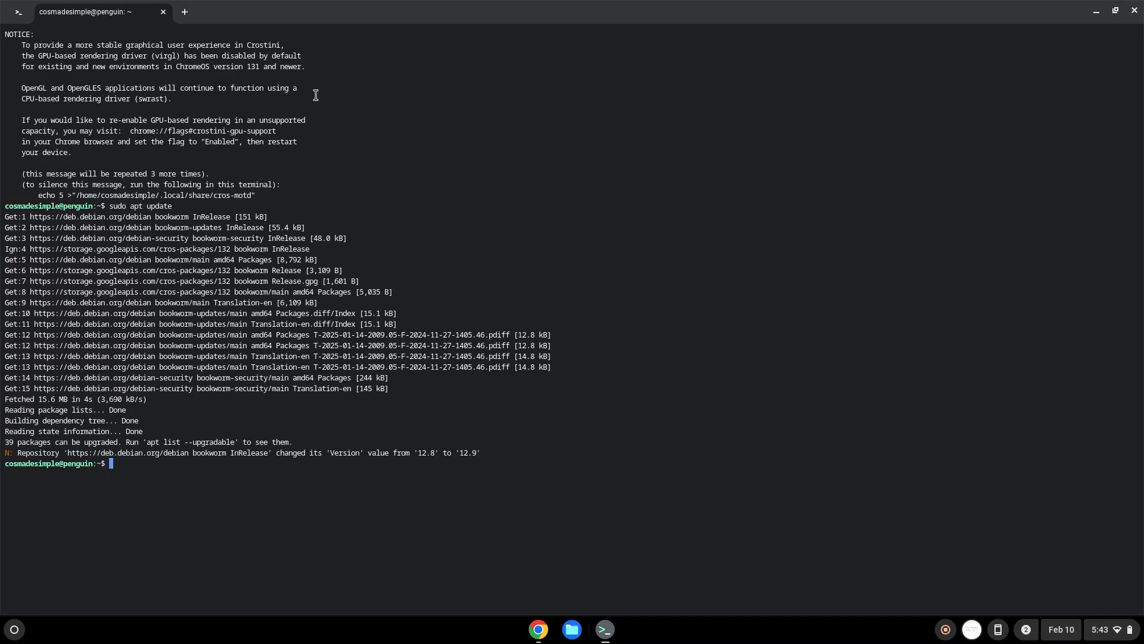
pyautogui.moveTo(283, 231)
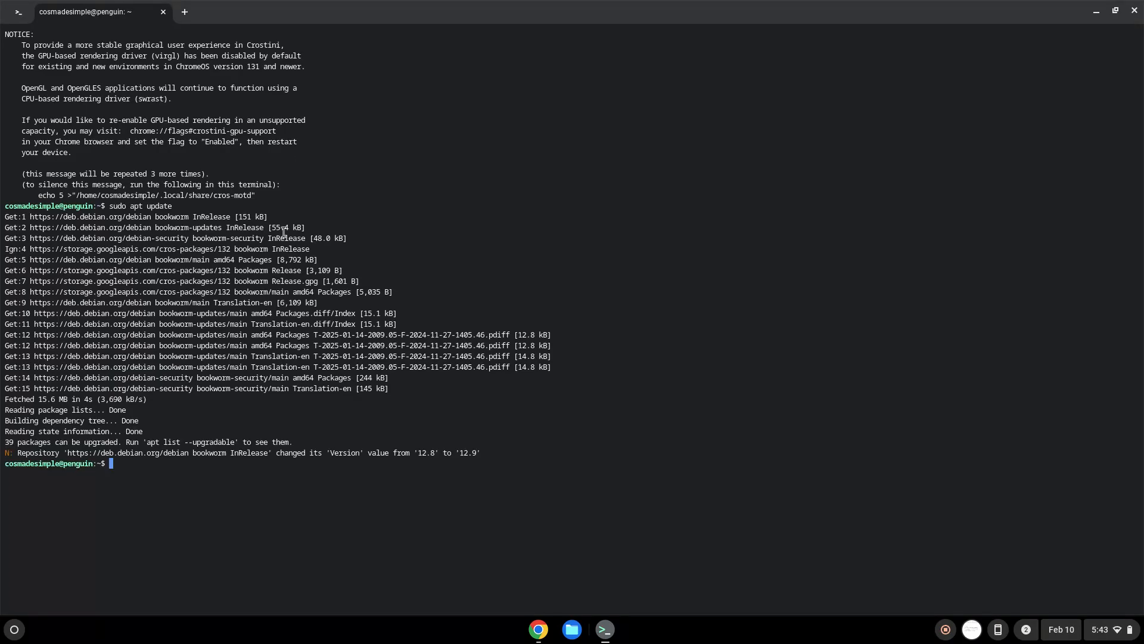
pyautogui.moveTo(537, 630)
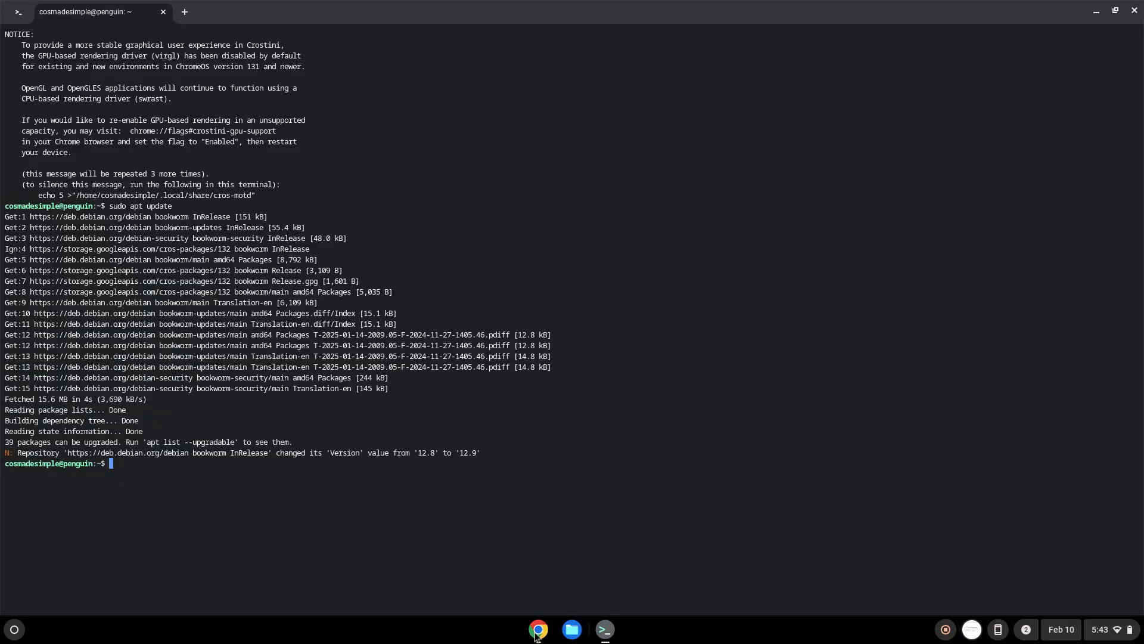
# Copy and run 'sudo apt install libsecret-1-dev default-jdk', confirming with Y.
pyautogui.click(537, 628)
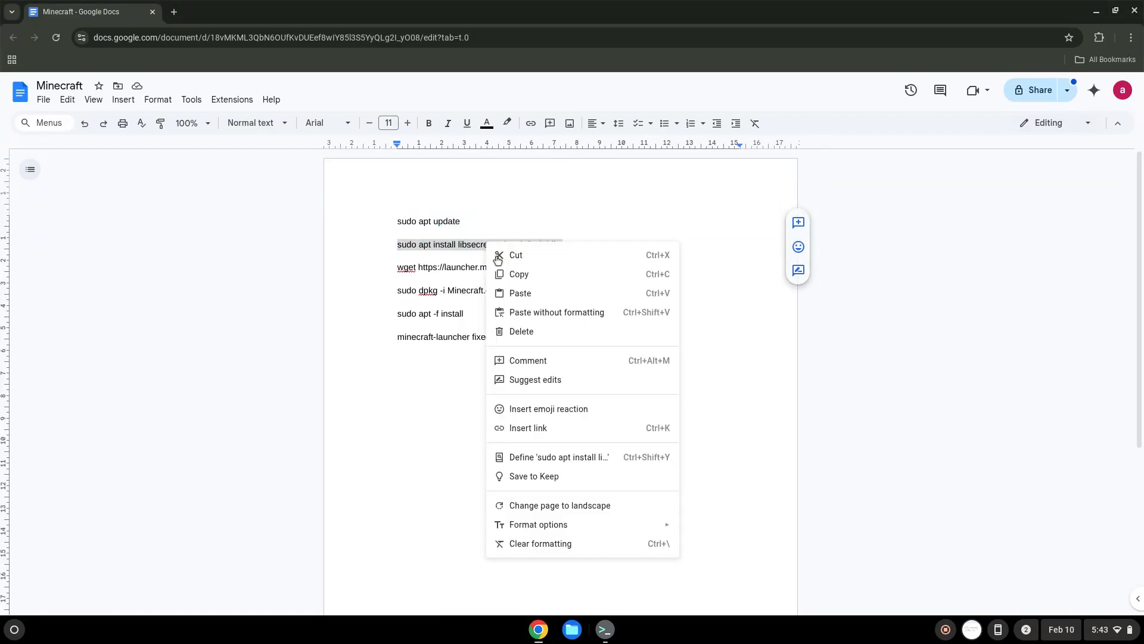
pyautogui.press('Escape')
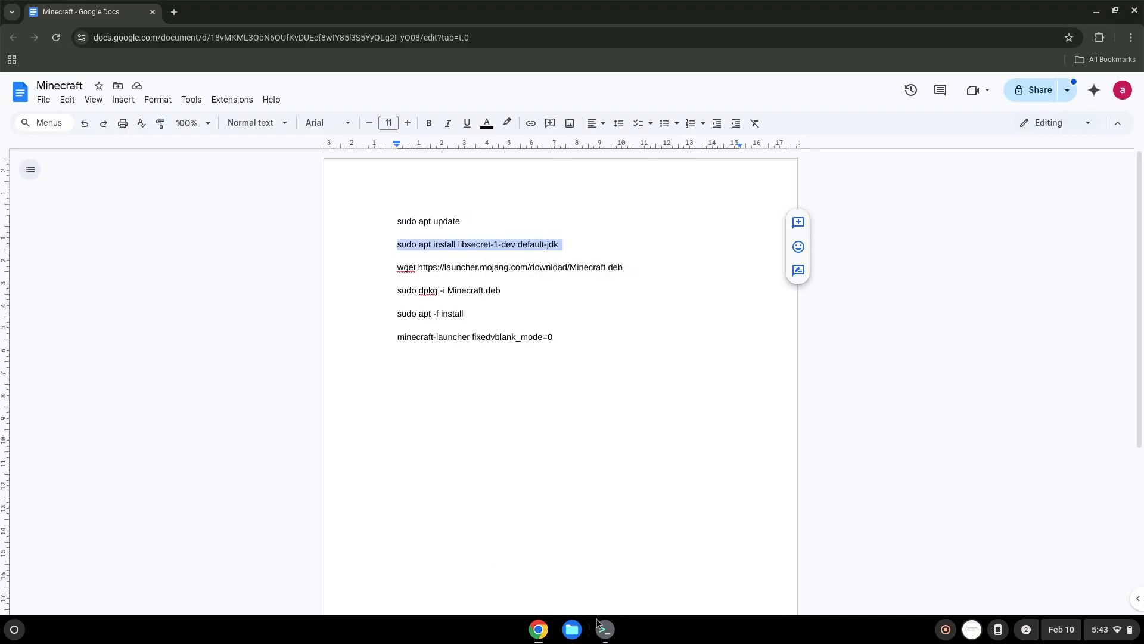
pyautogui.click(604, 628)
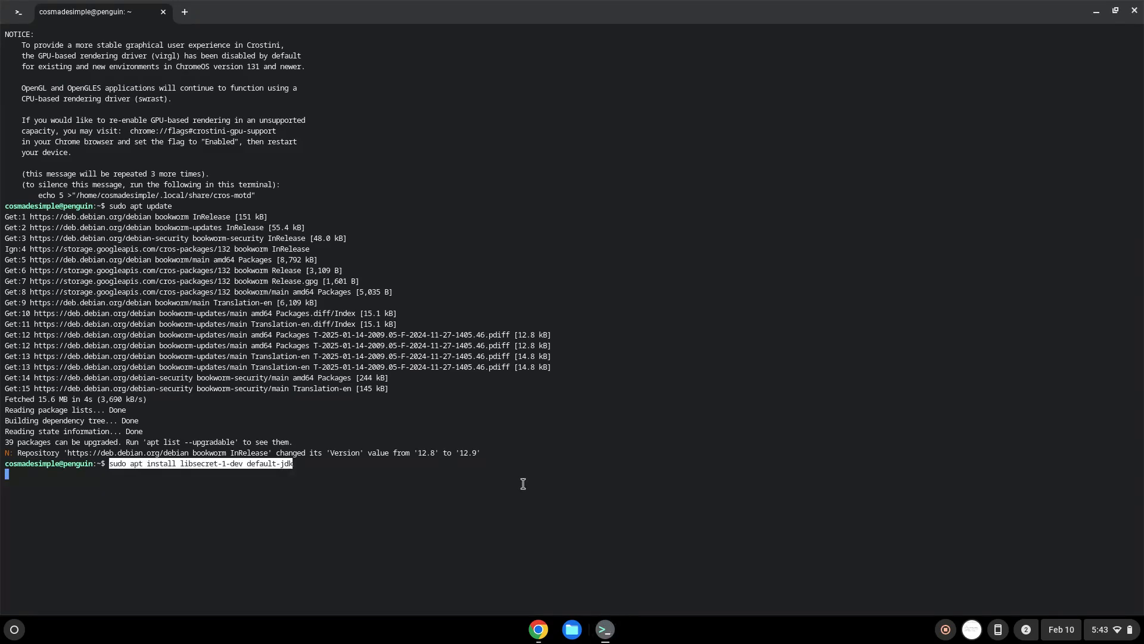
pyautogui.press('Return')
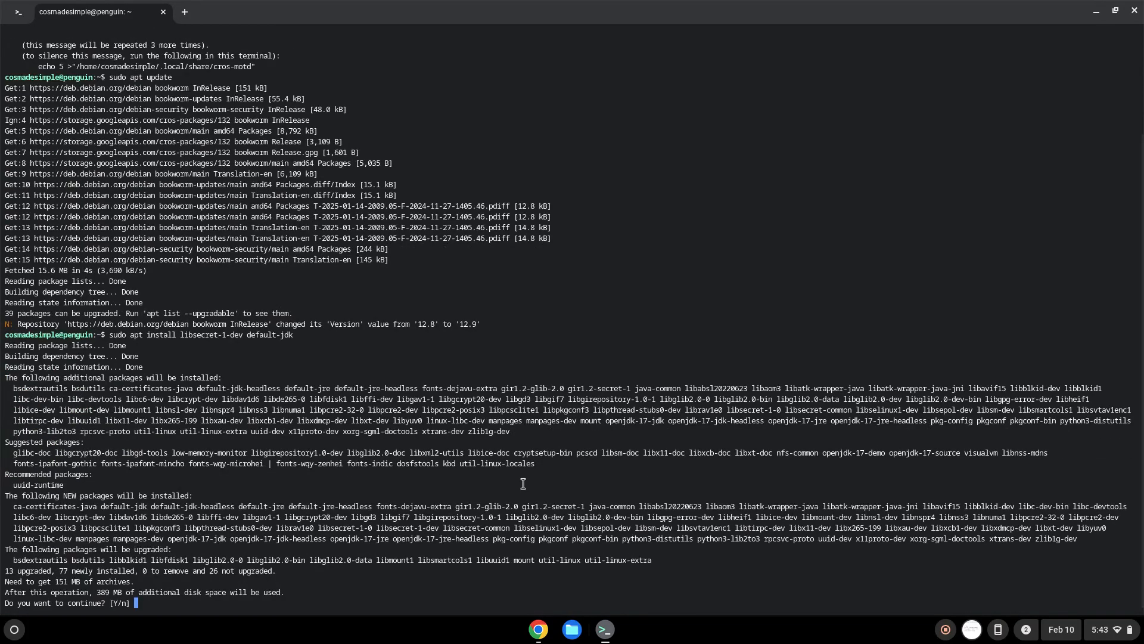
pyautogui.write('Y')
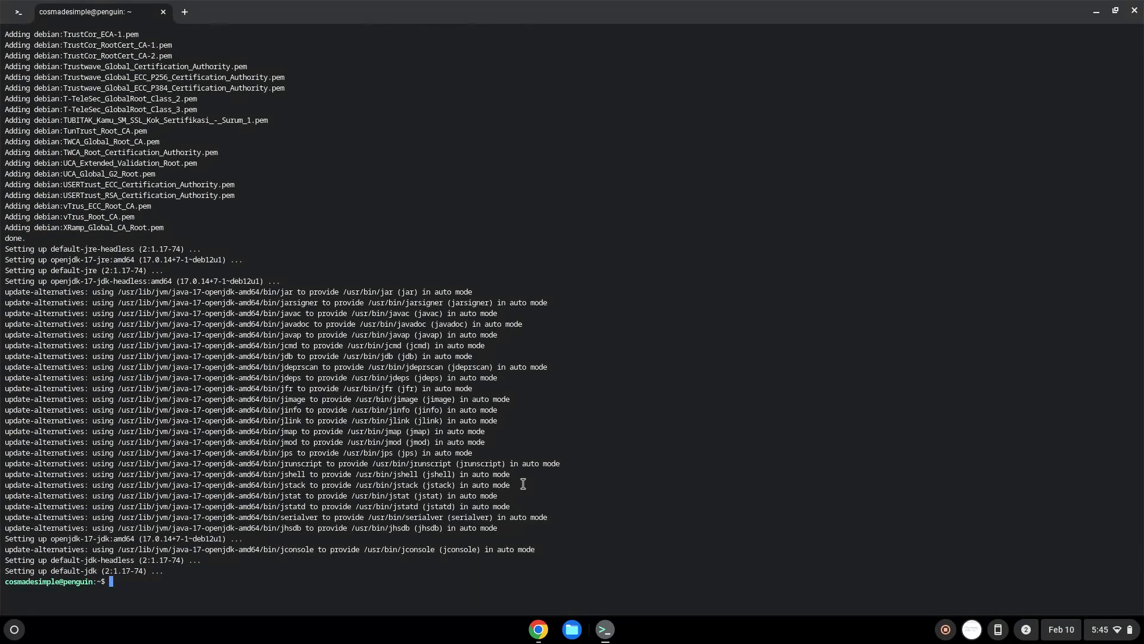
pyautogui.click(538, 629)
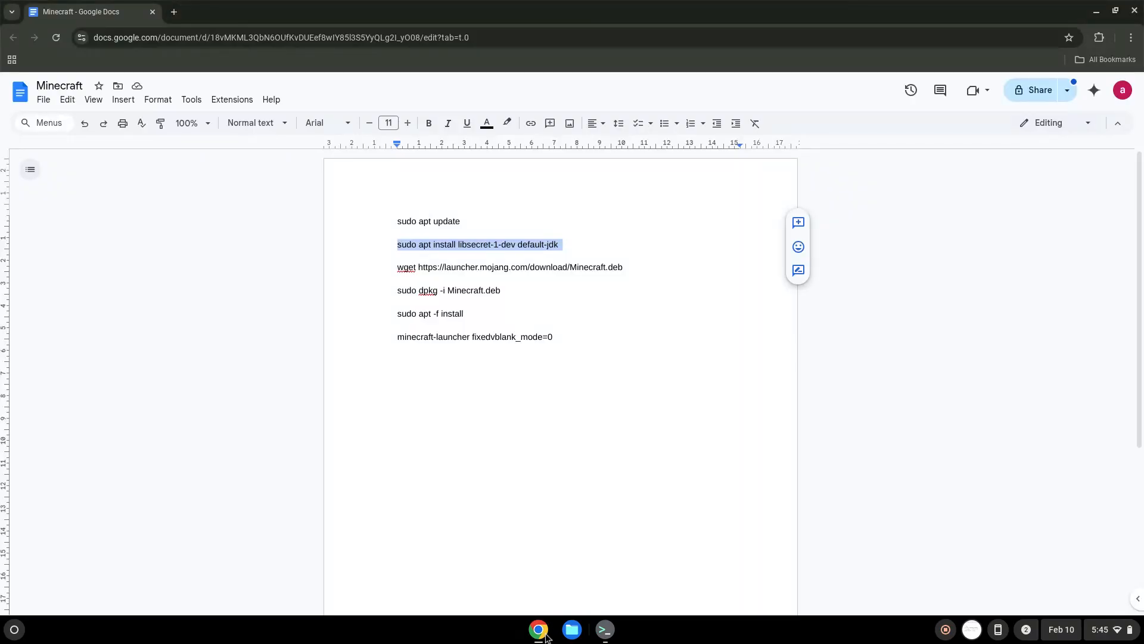
pyautogui.moveTo(519, 267)
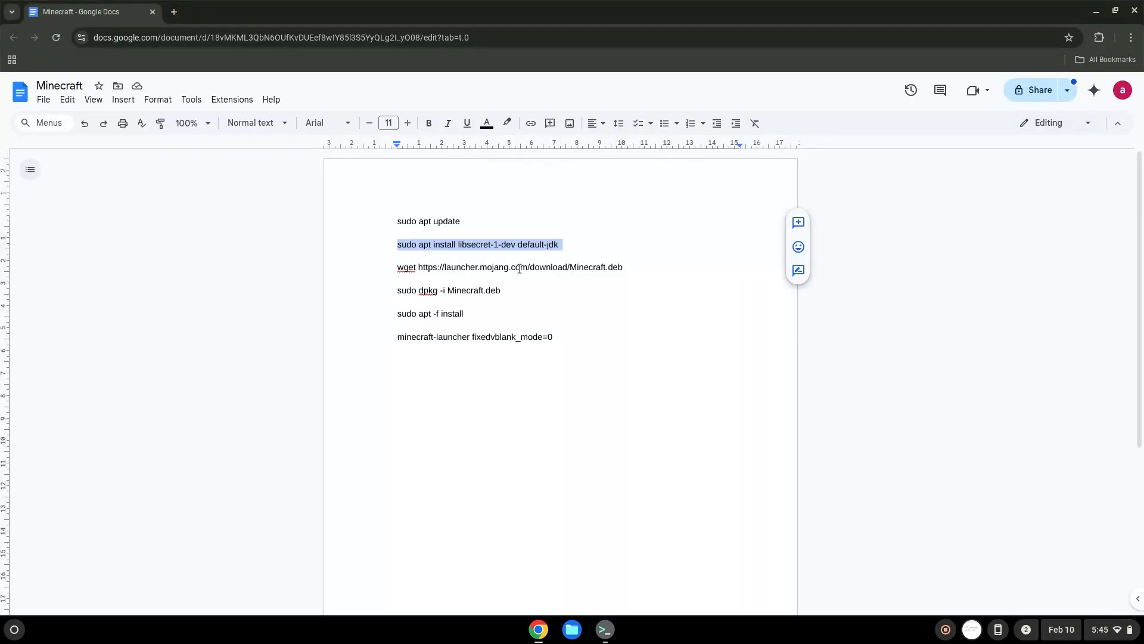
# Copy the wget command and run it, downloading Minecraft.deb (825844 bytes).
pyautogui.rightClick(517, 266)
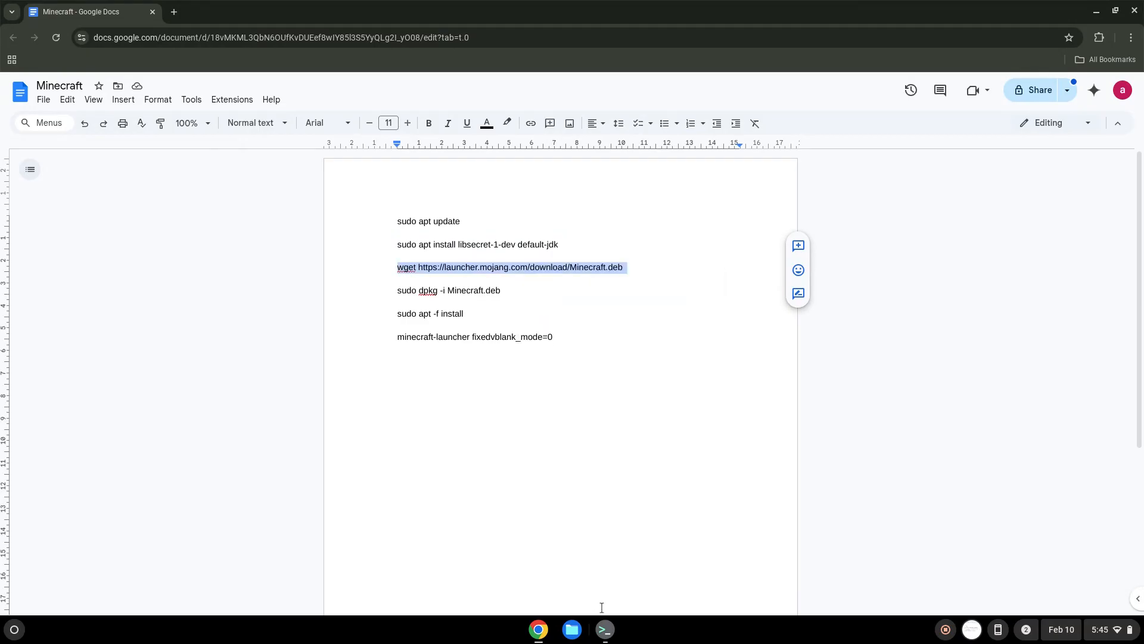
pyautogui.click(604, 629)
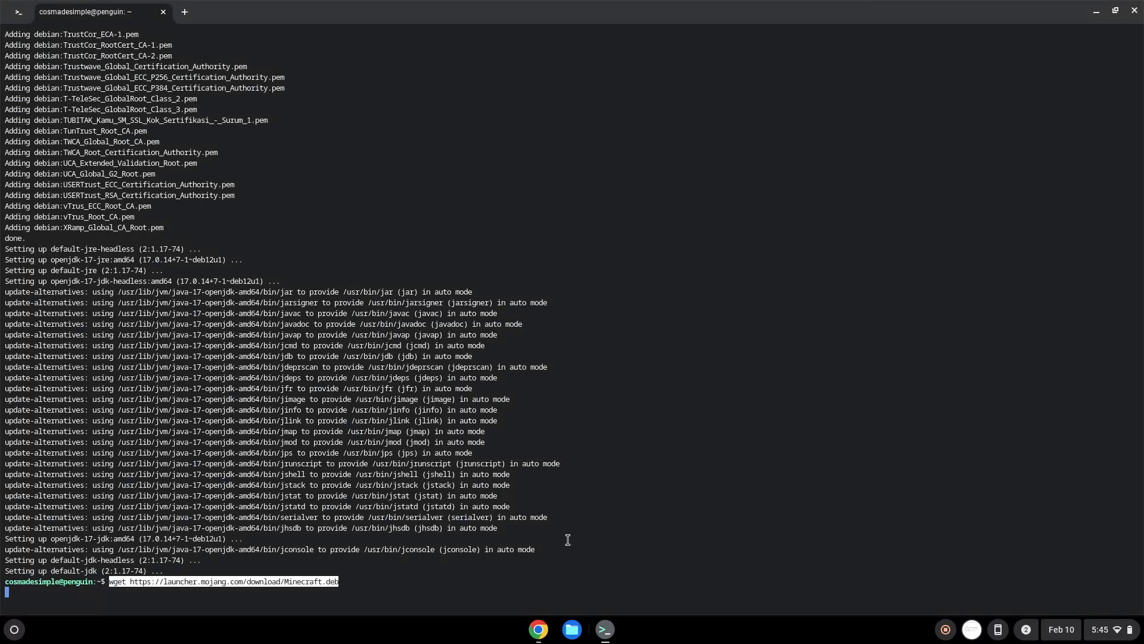
pyautogui.press('Return')
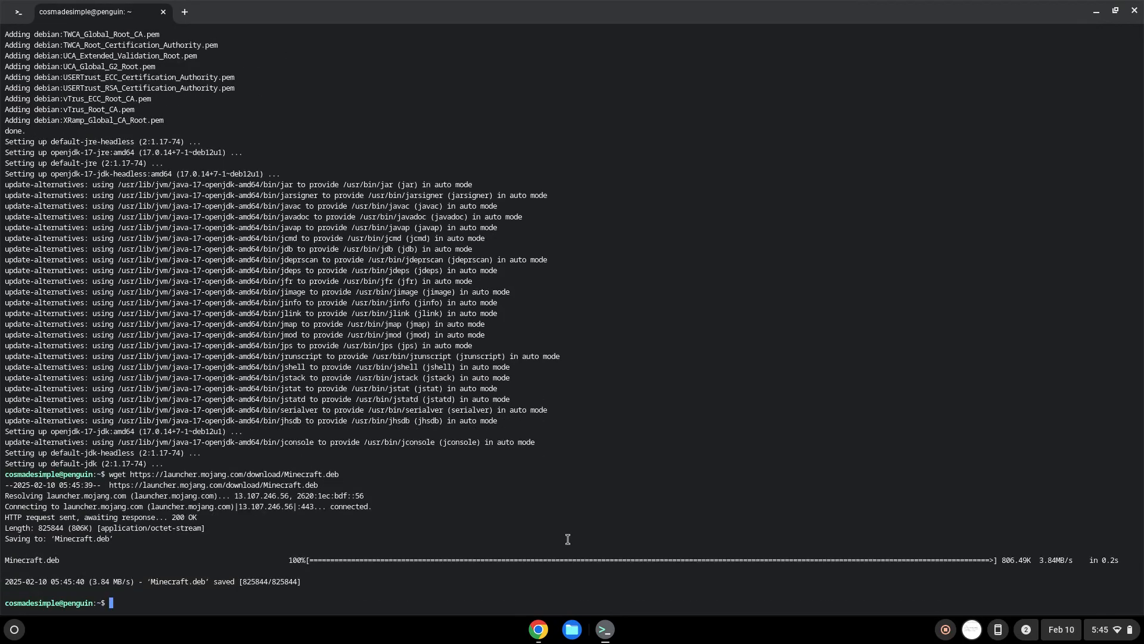
pyautogui.moveTo(561, 569)
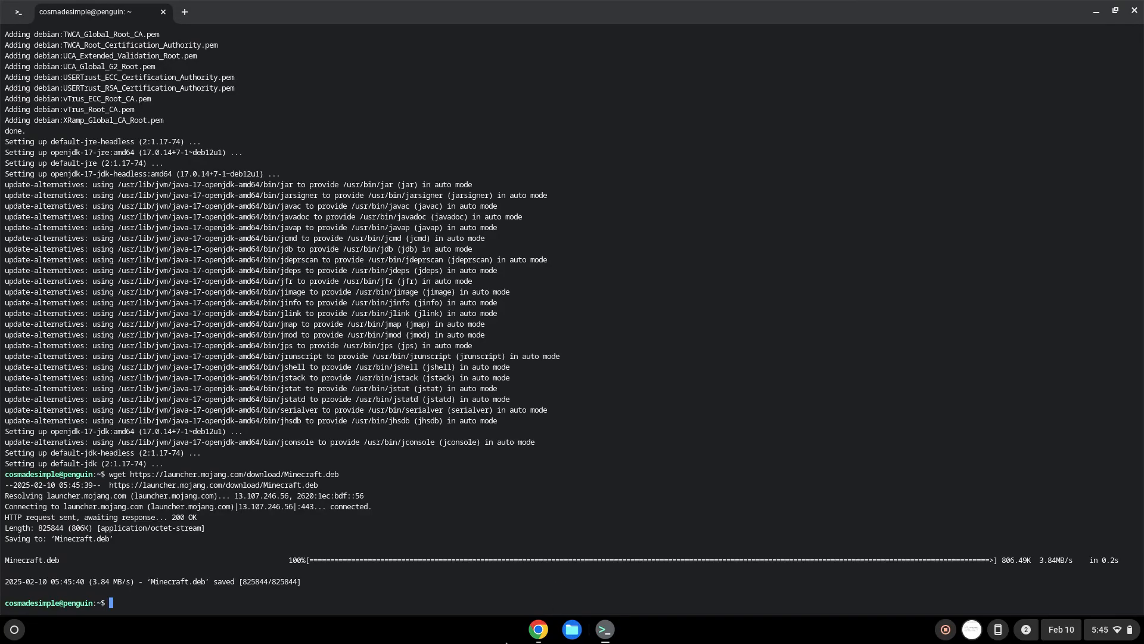
# Run 'sudo dpkg -i Minecraft.deb', which unpacks minecraft-launcher but fails on libgdk-pixbuf2.0-0.
pyautogui.click(537, 629)
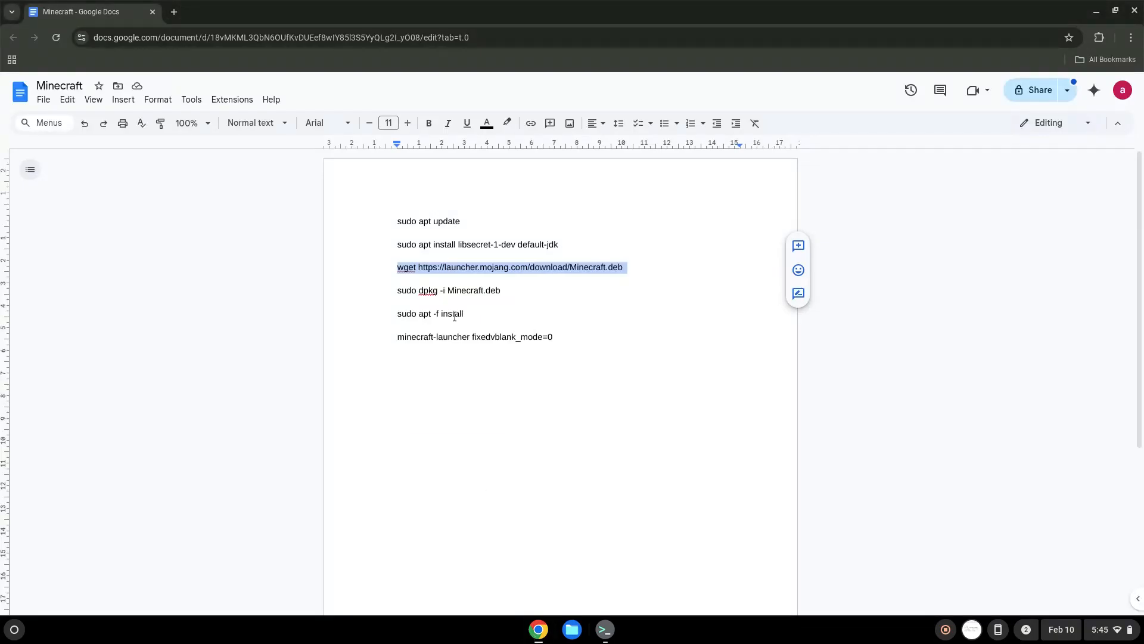
pyautogui.click(446, 290)
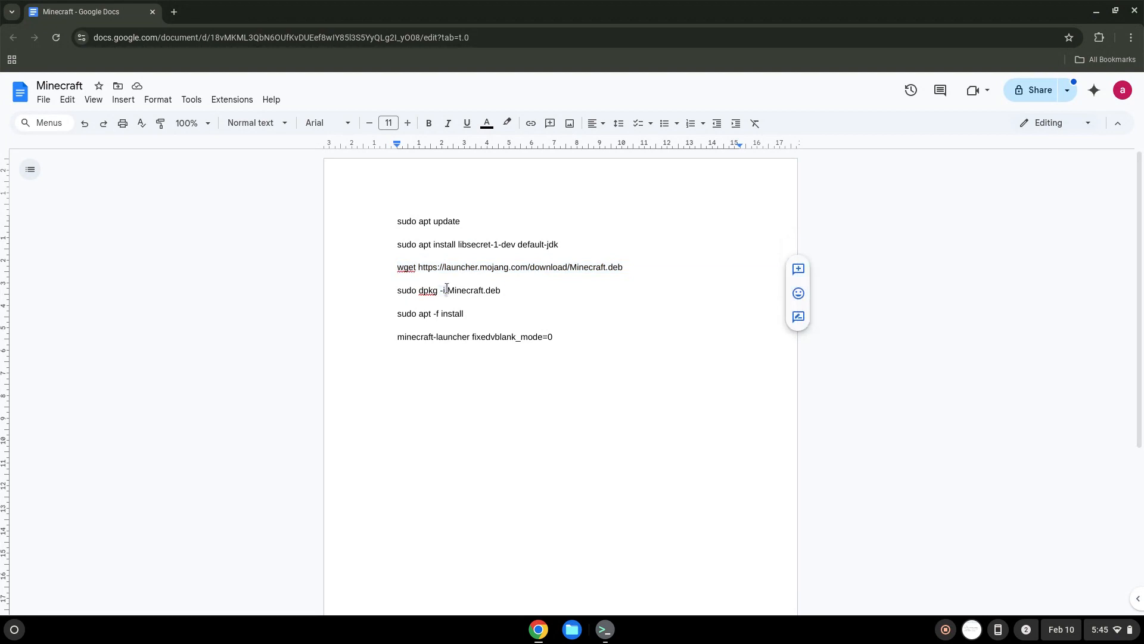
pyautogui.rightClick(448, 289)
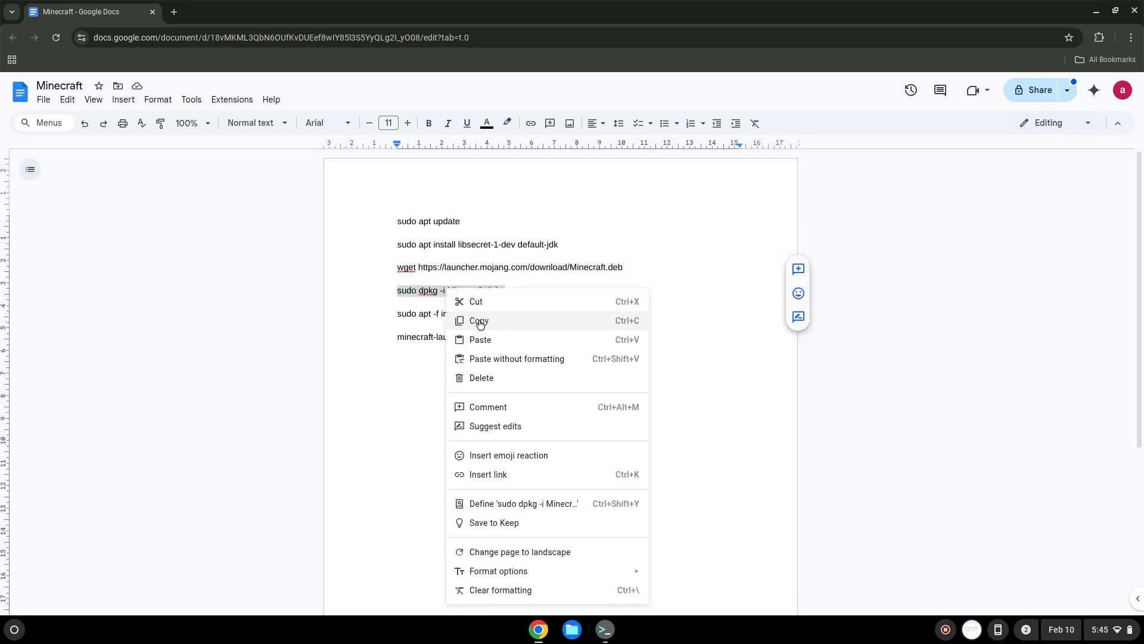
pyautogui.click(604, 630)
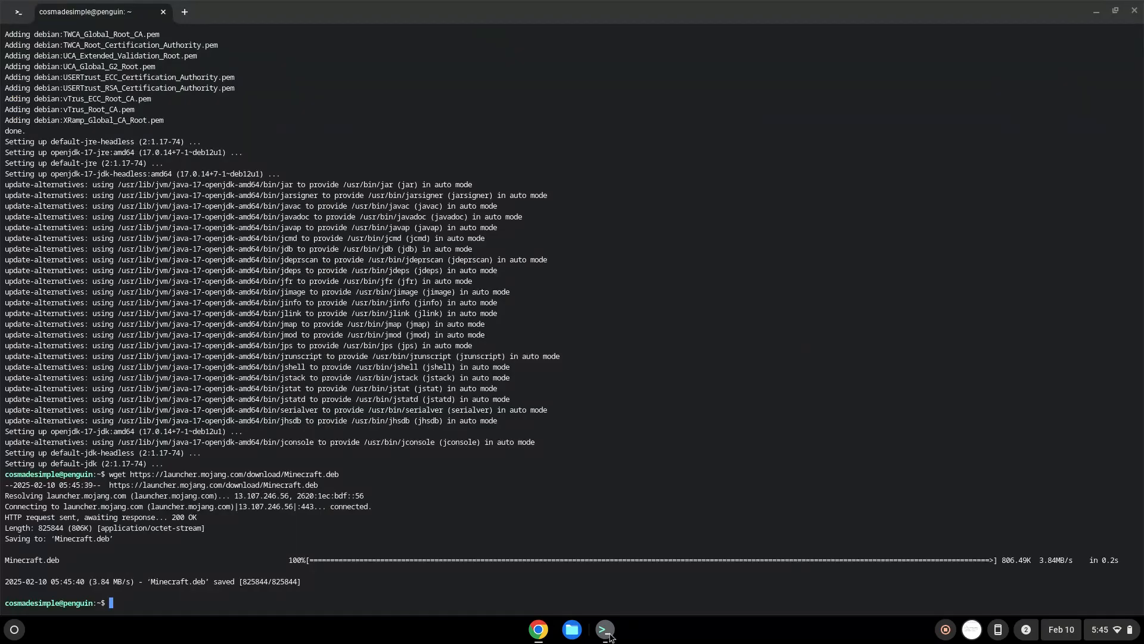
pyautogui.write('sudo dpkg -i Minecraft.deb')
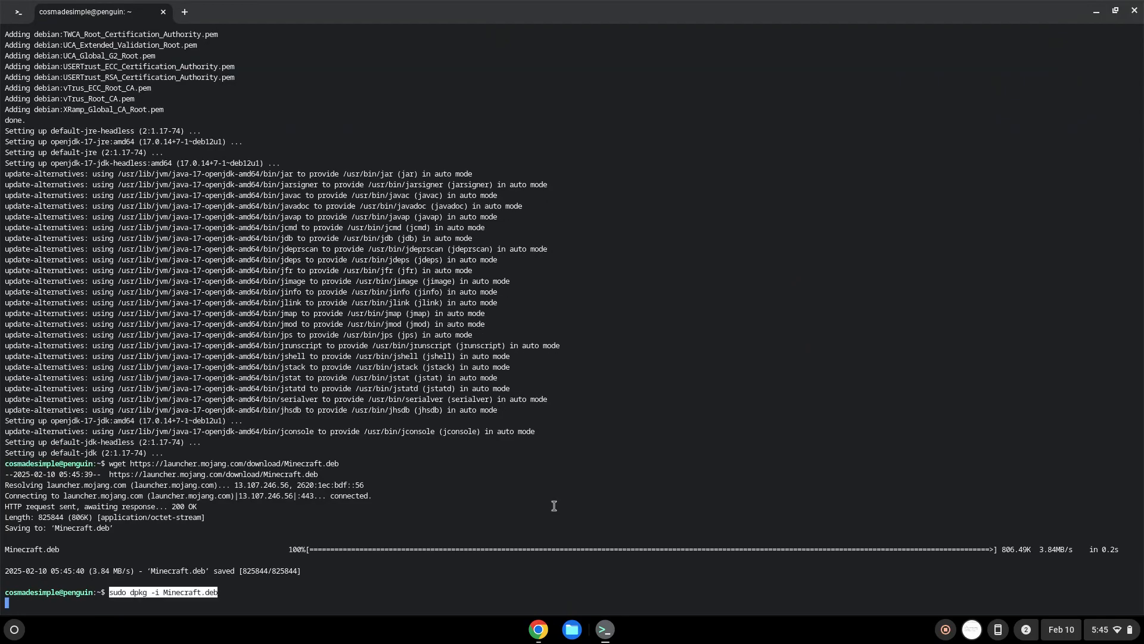
pyautogui.press('Return')
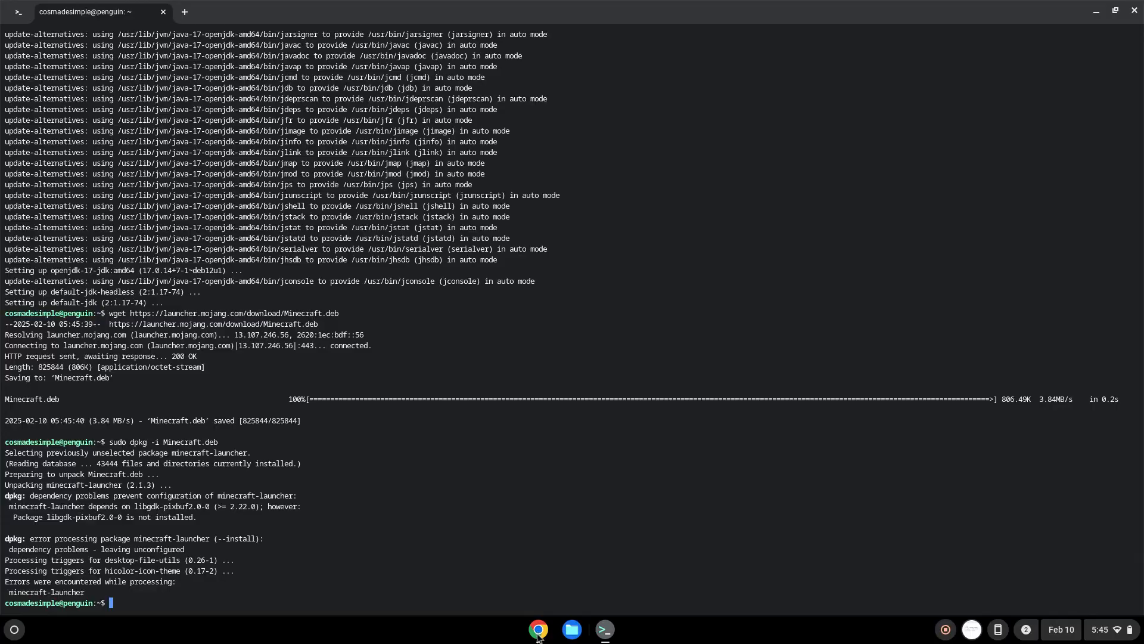
# Copy and run 'sudo apt -f install', installing libgdk-pixbuf and setting up minecraft-launcher 2.1.3.
pyautogui.click(537, 628)
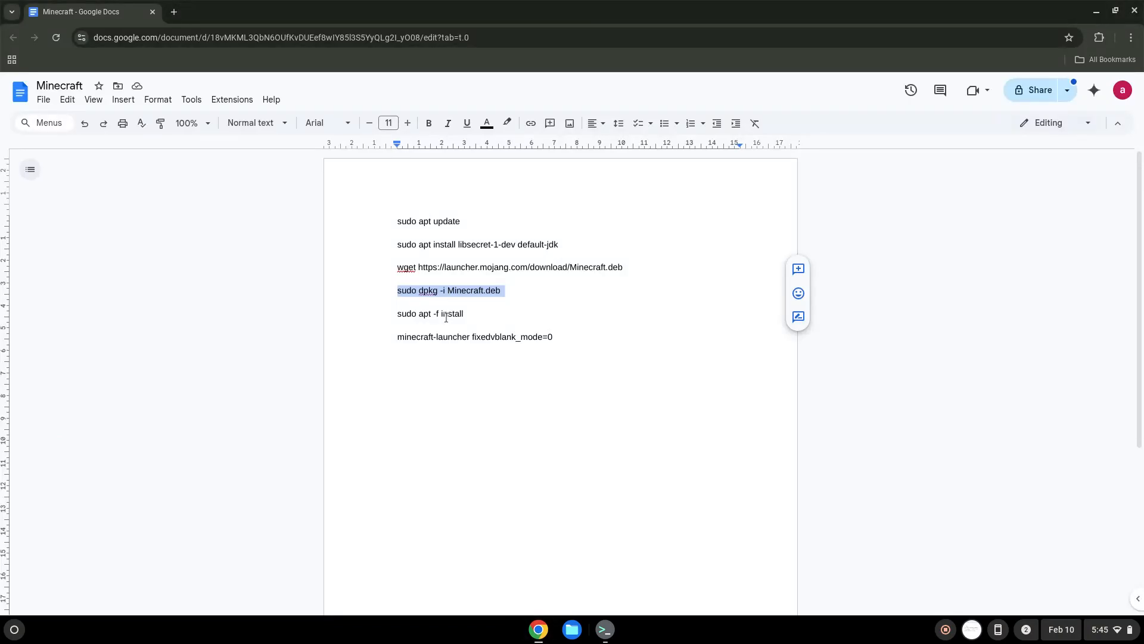
pyautogui.rightClick(430, 313)
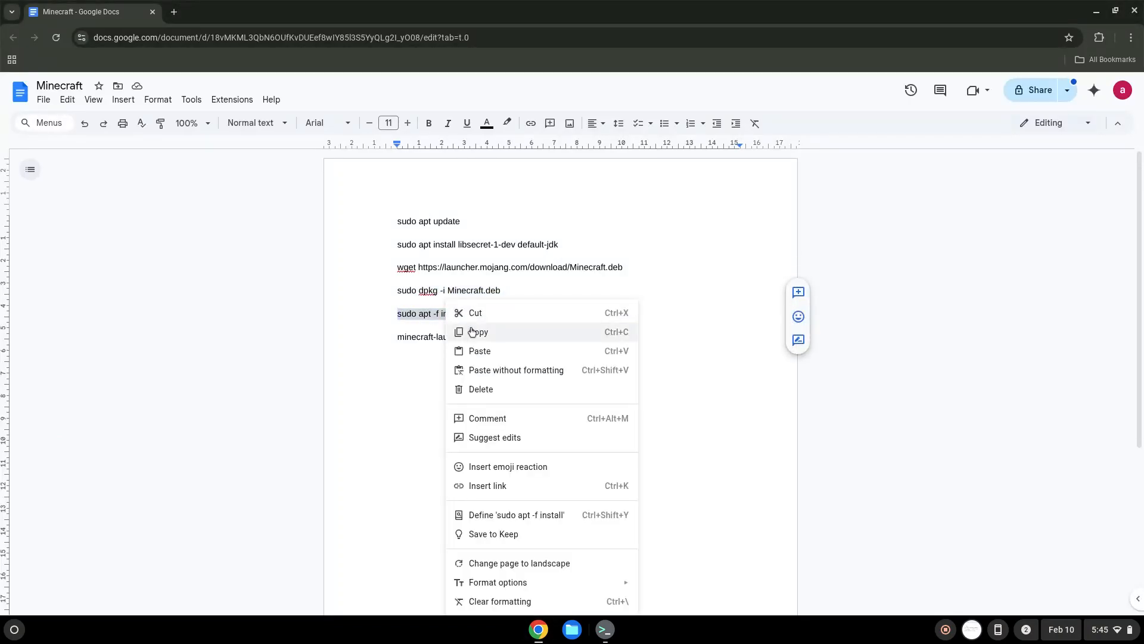
pyautogui.click(479, 332)
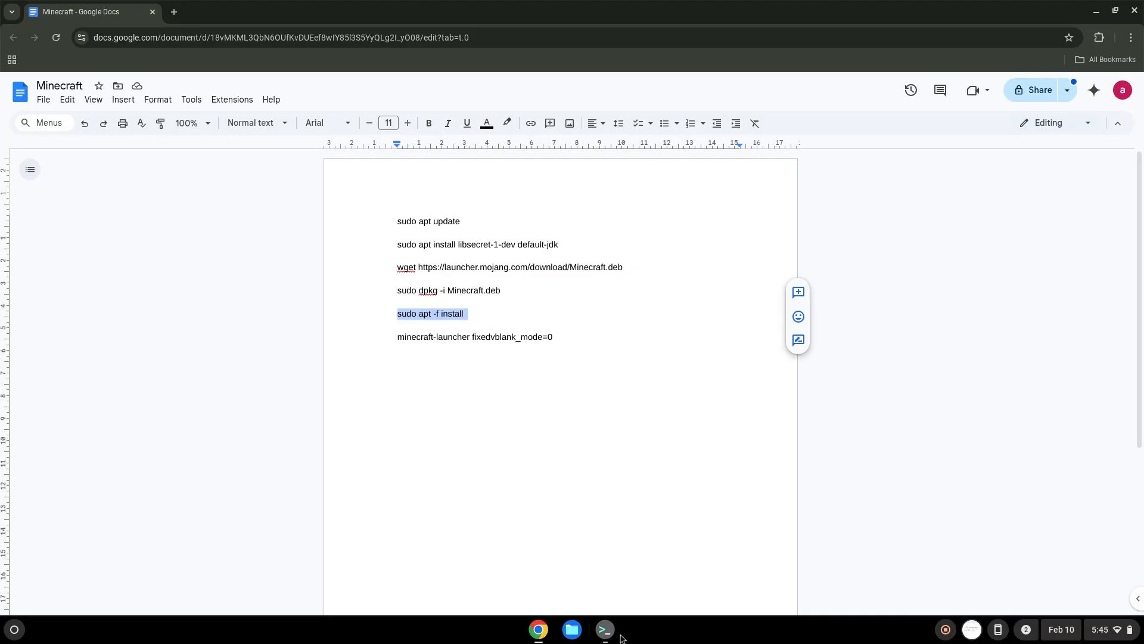
pyautogui.click(604, 630)
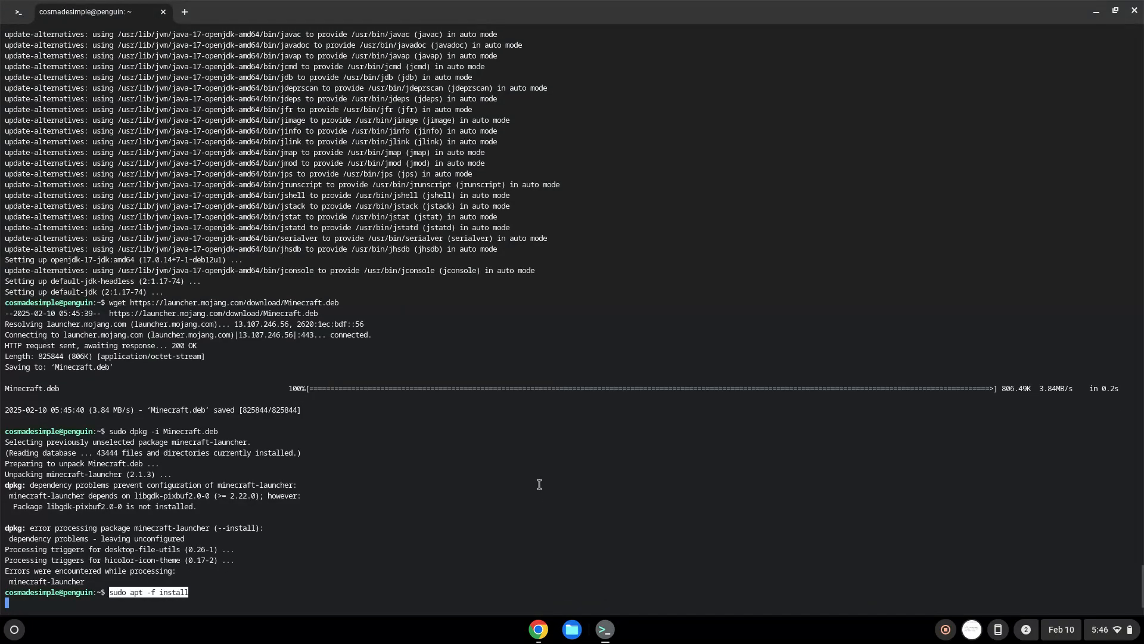
pyautogui.press('Return')
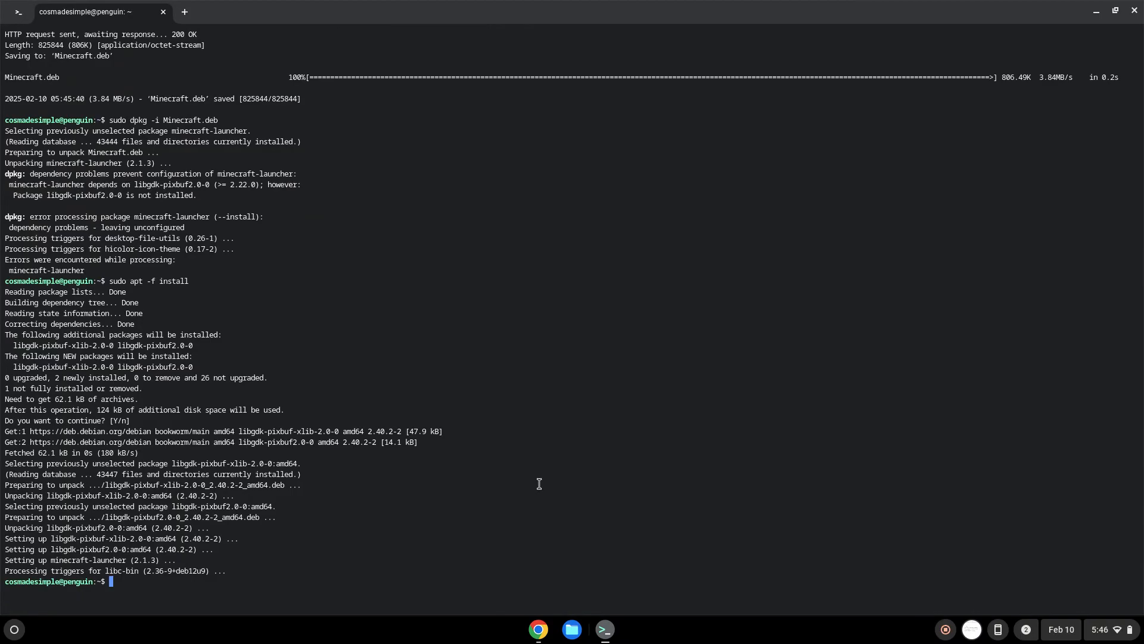
pyautogui.moveTo(572, 463)
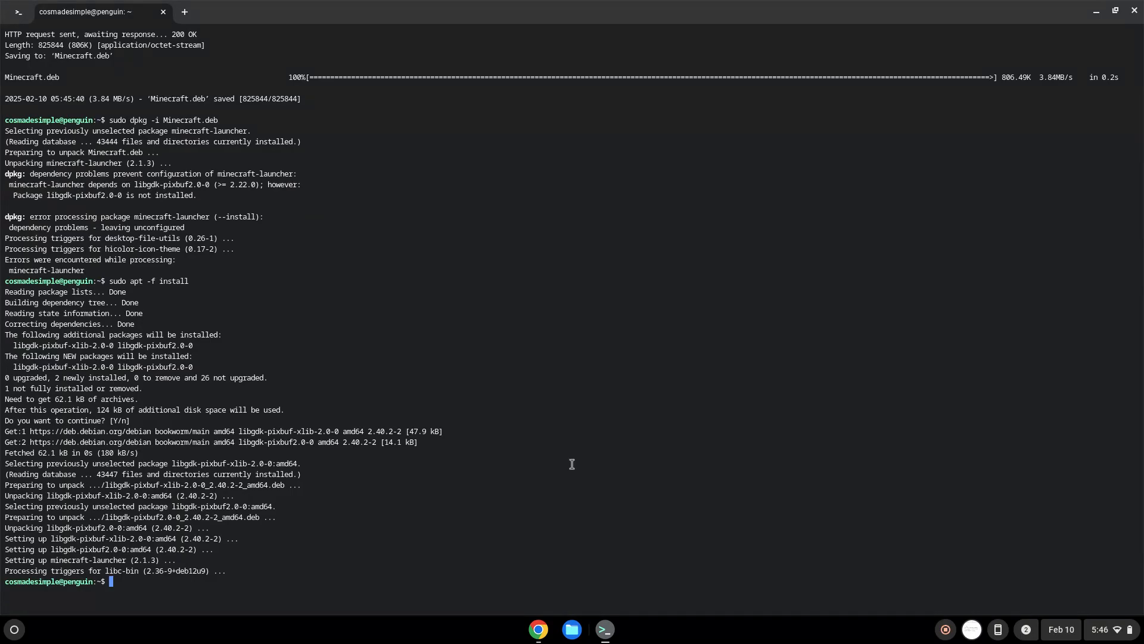
pyautogui.moveTo(1135, 27)
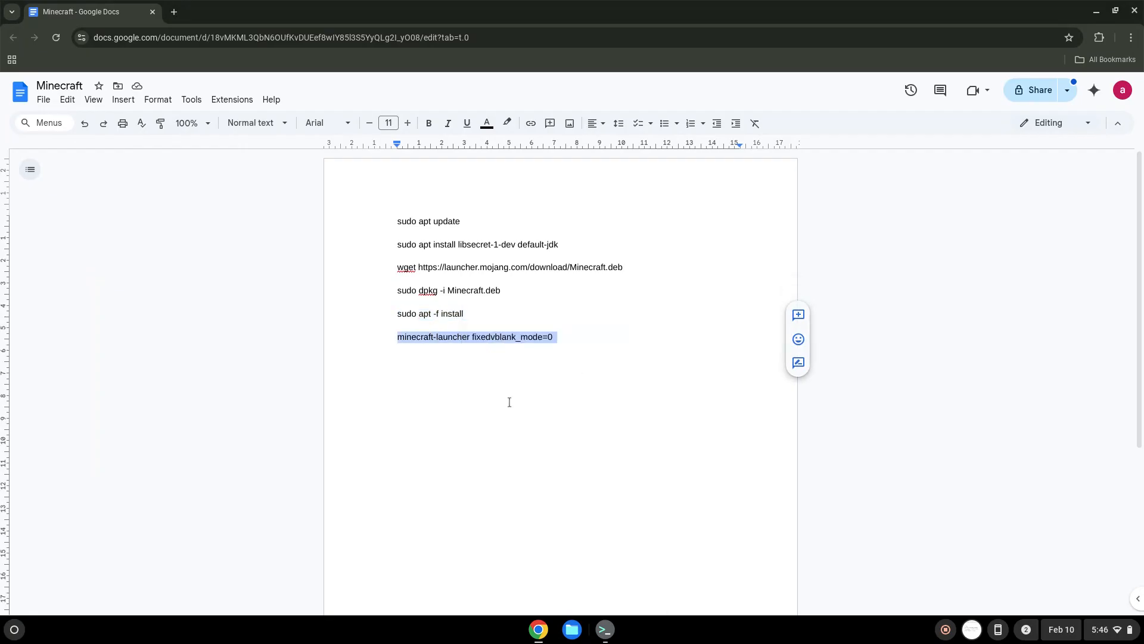
# Run 'minecraft-launcher fixedvblank_mode=0' to reach the Microsoft login screen, then close the launcher.
pyautogui.click(604, 628)
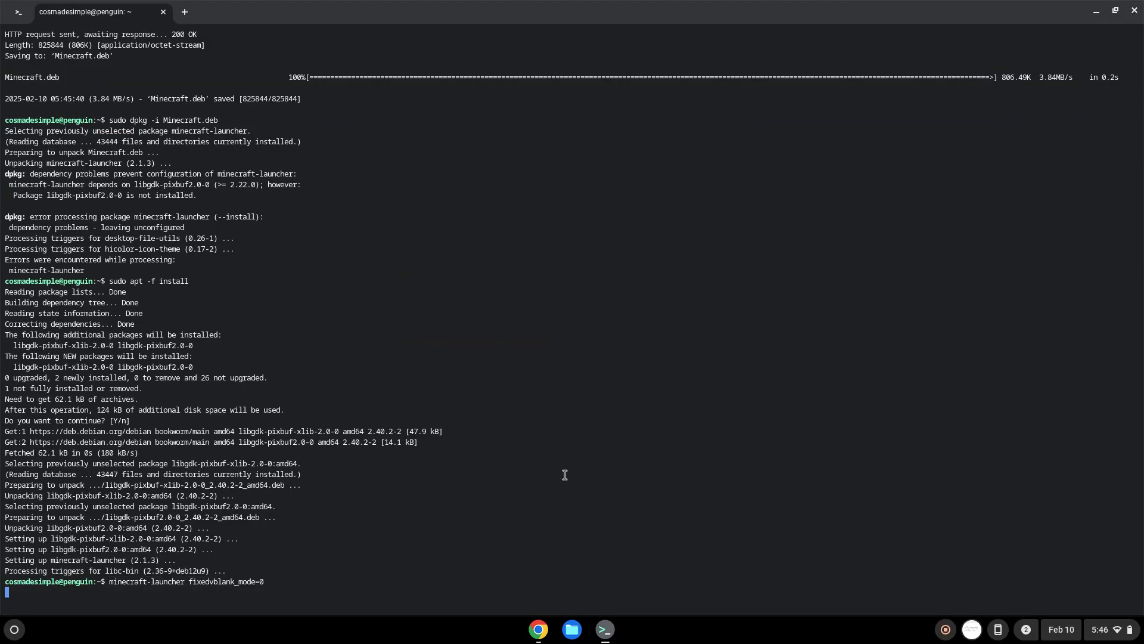
pyautogui.press('Return')
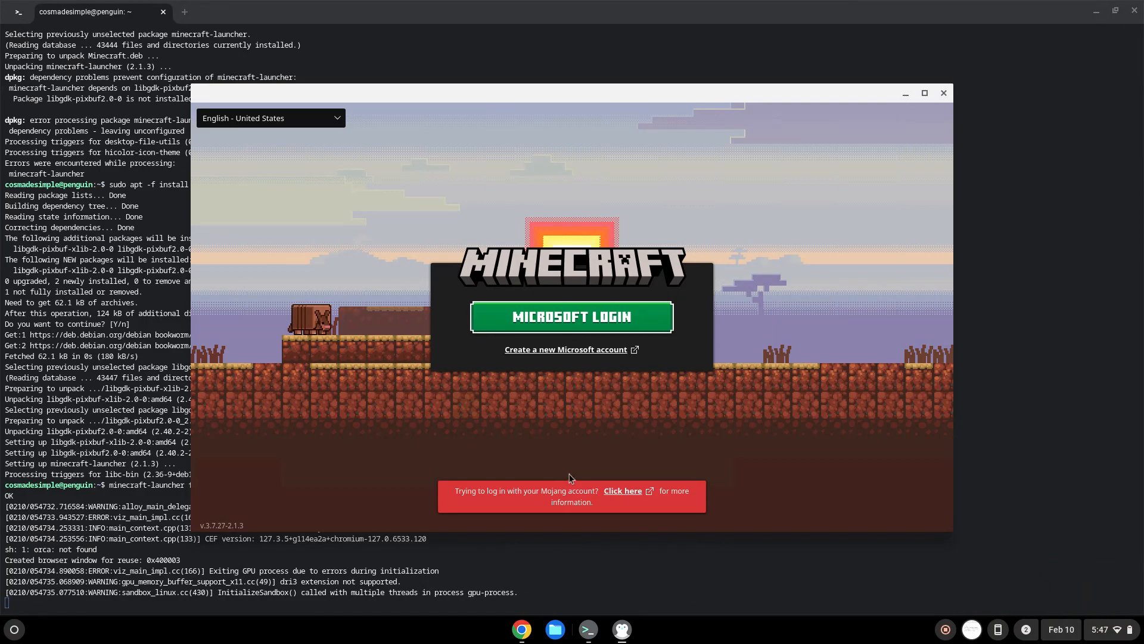
pyautogui.moveTo(943, 93)
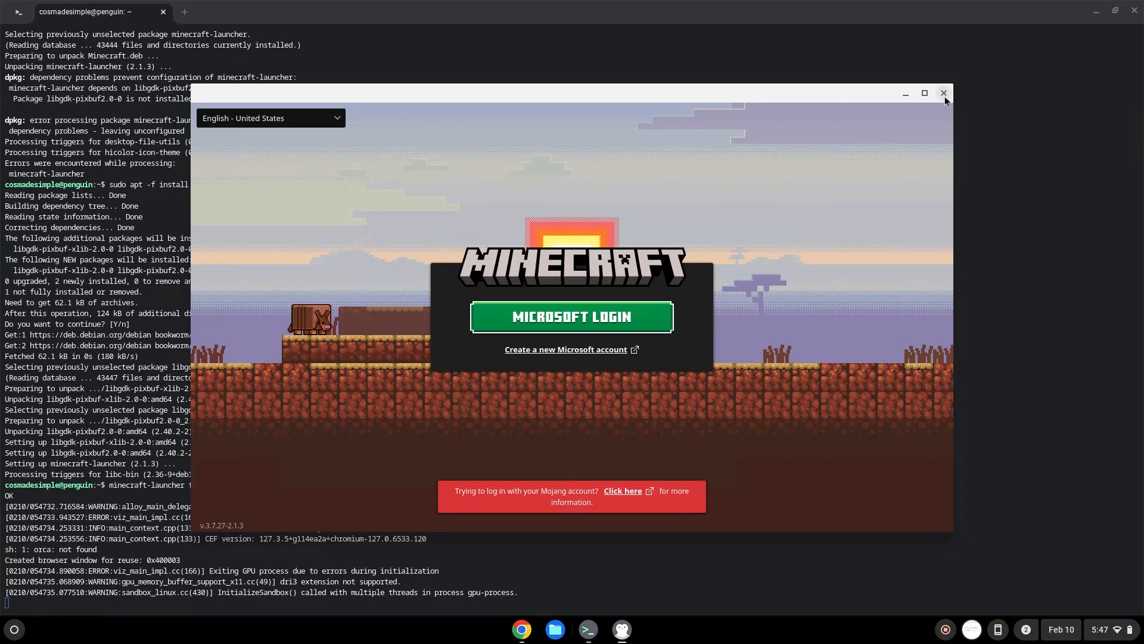
pyautogui.click(943, 93)
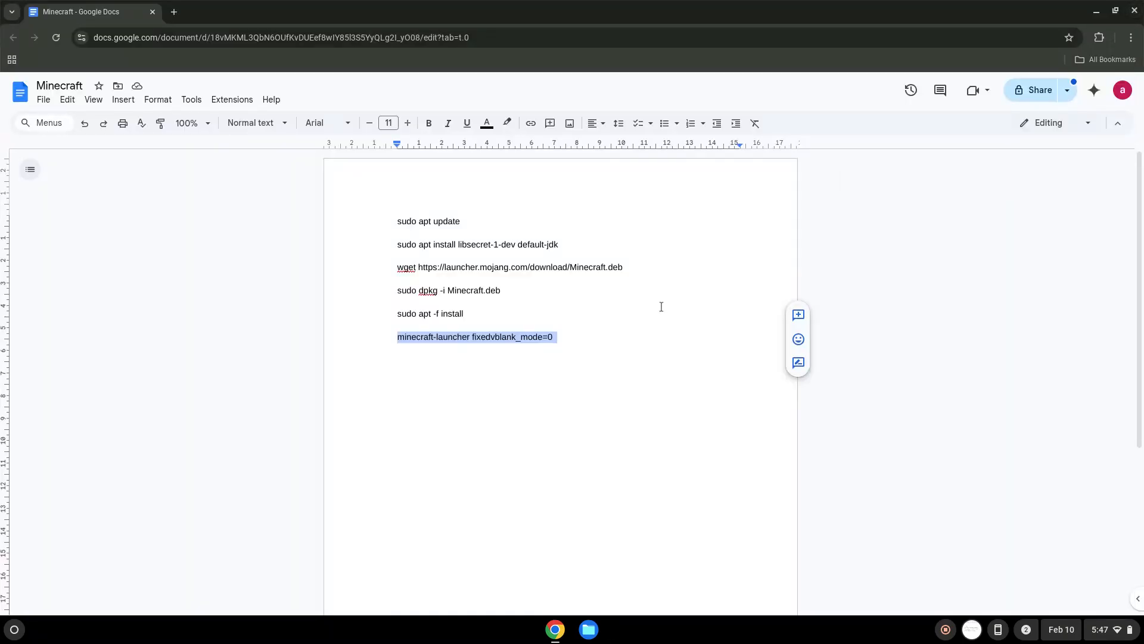
pyautogui.click(13, 630)
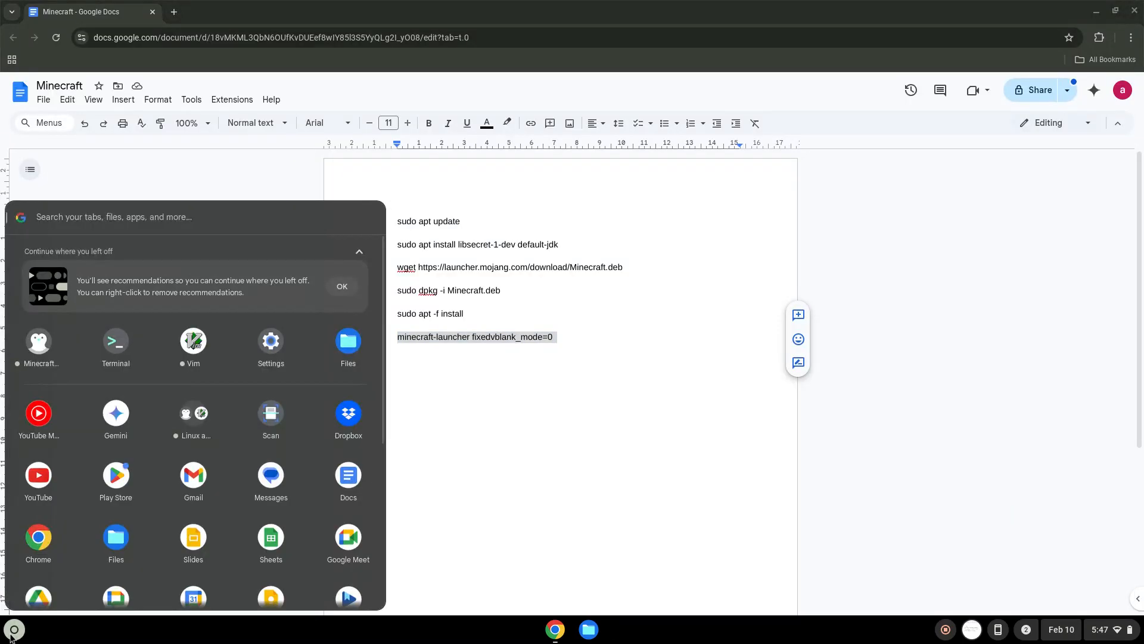